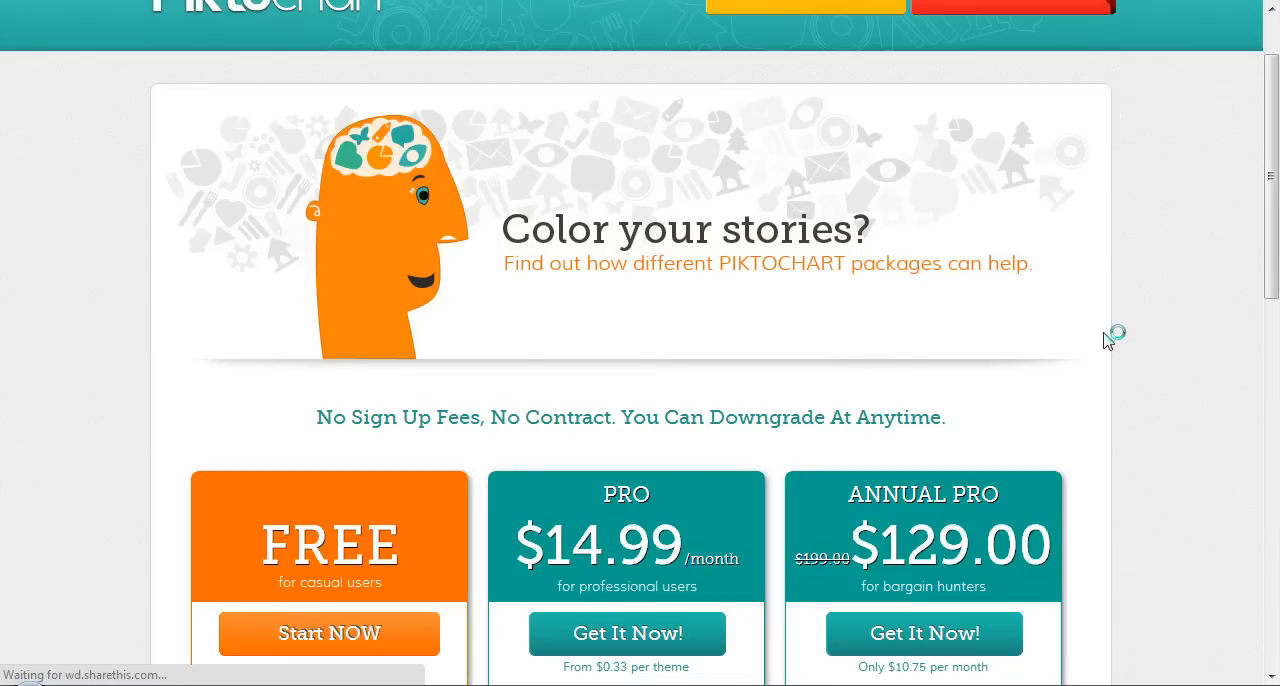
Sign in to the Piktochart account with email and password.
scroll(down, 3)
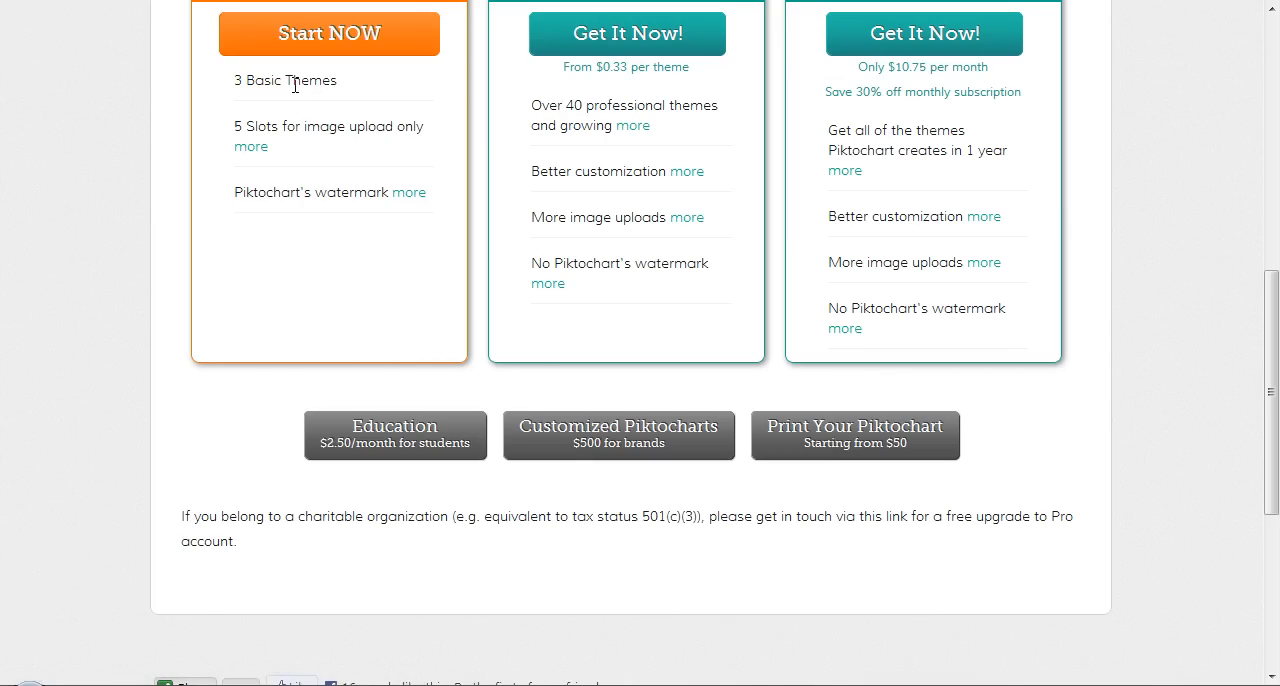
mouse_move(296, 132)
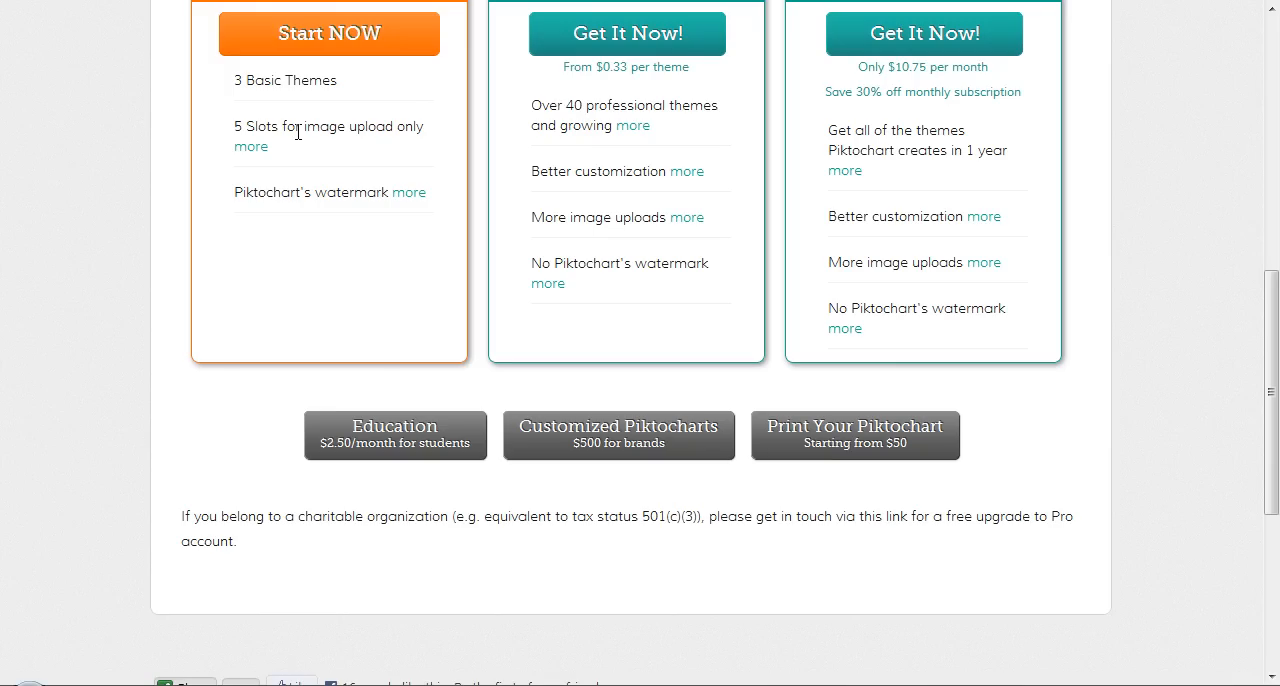
mouse_move(344, 228)
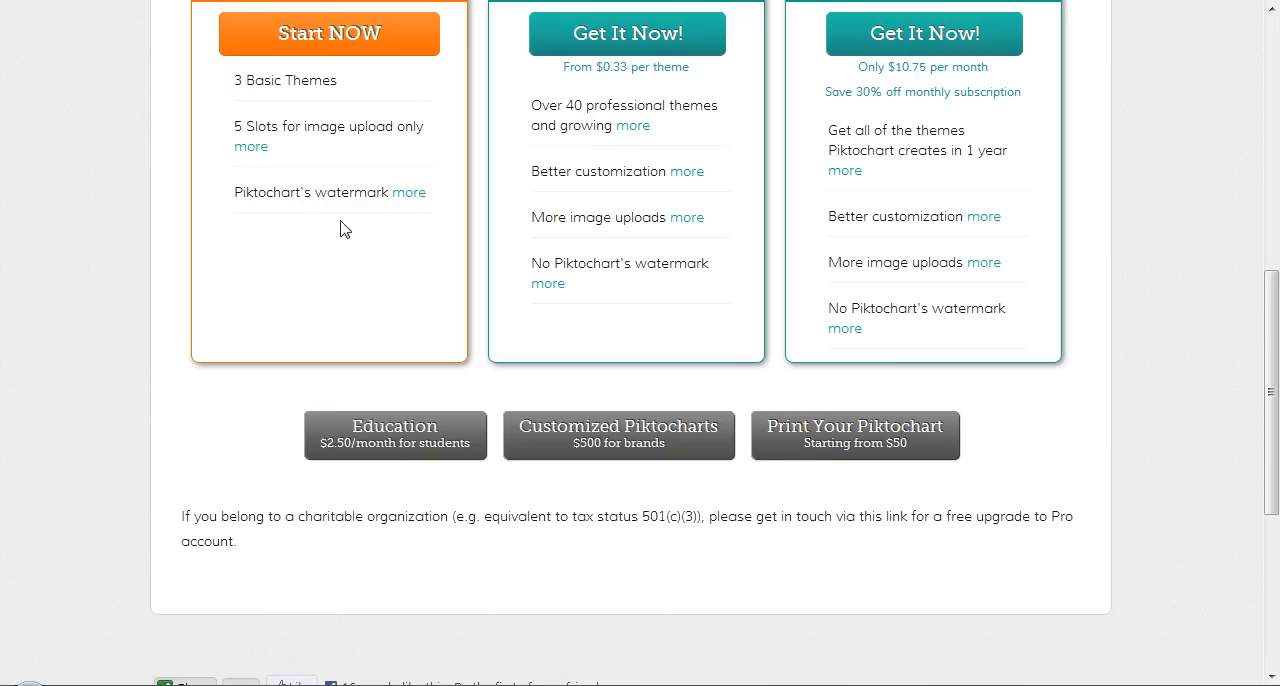
mouse_move(648, 268)
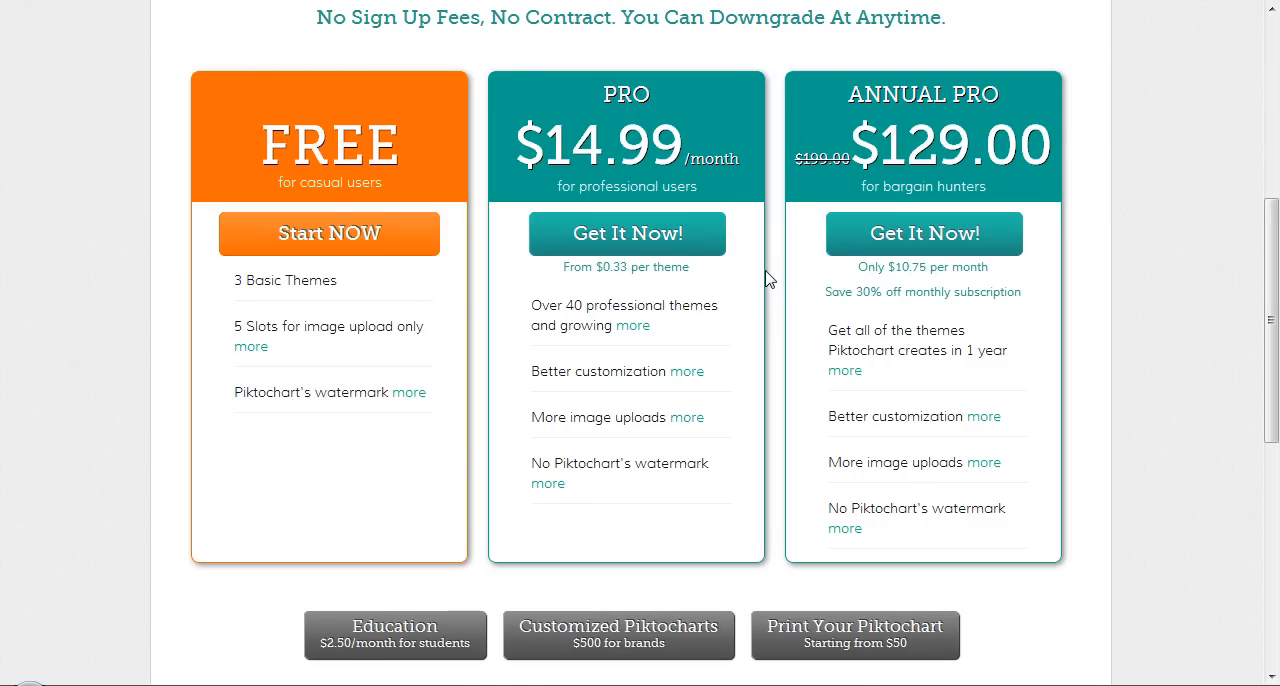
mouse_move(564, 112)
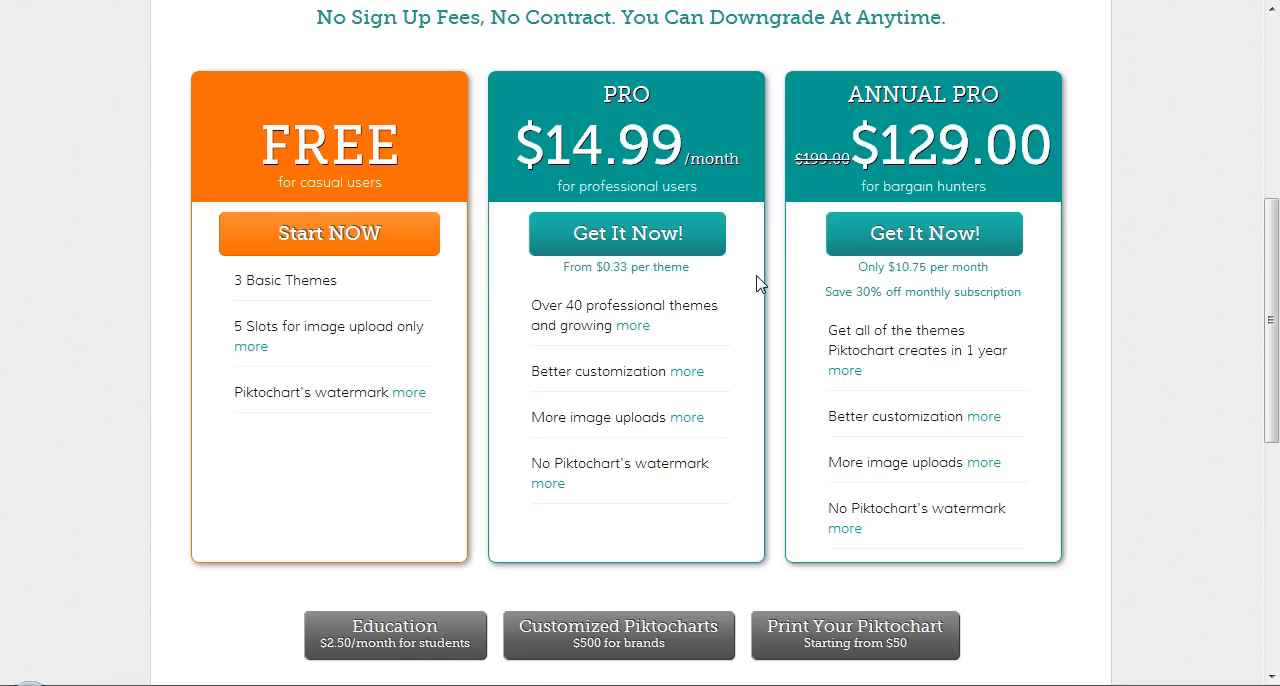
mouse_move(722, 384)
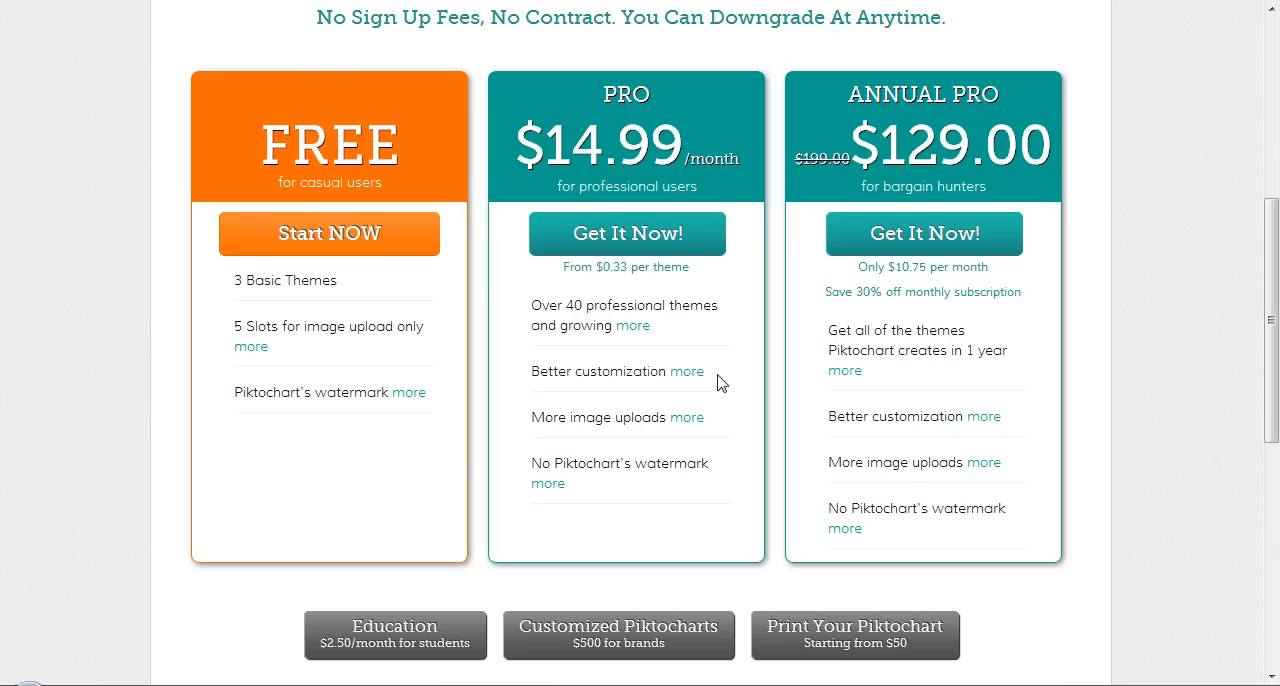
mouse_move(698, 304)
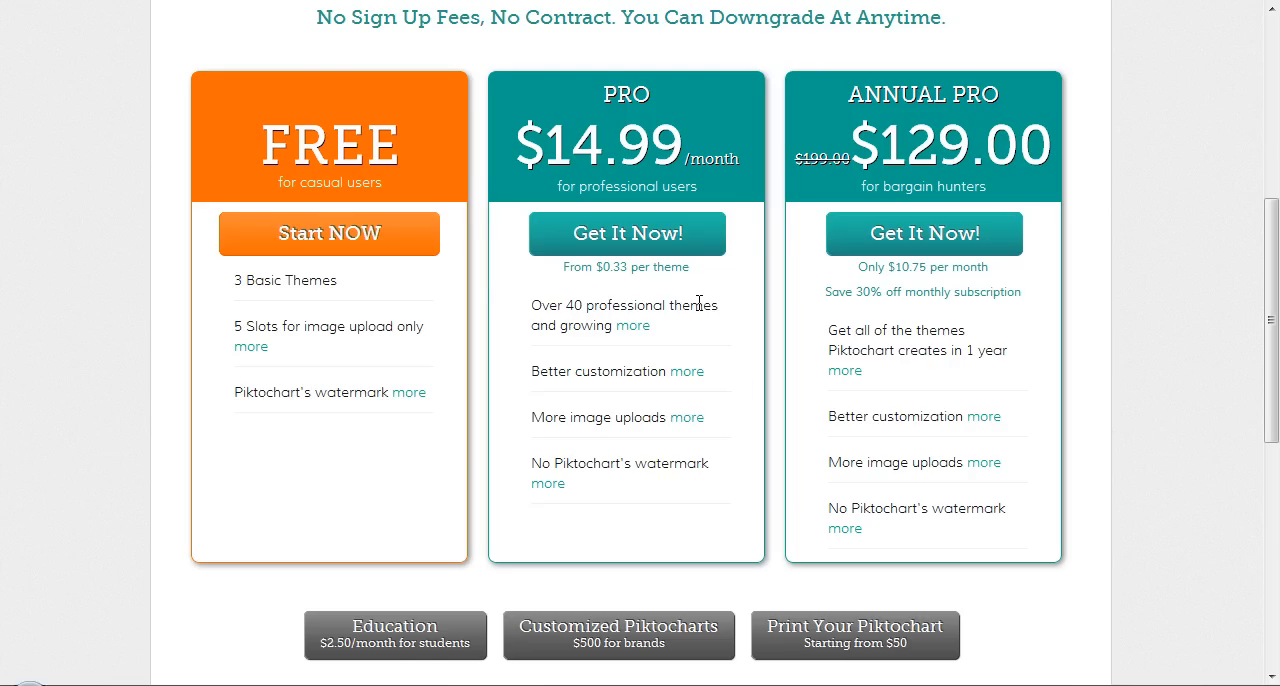
mouse_move(432, 260)
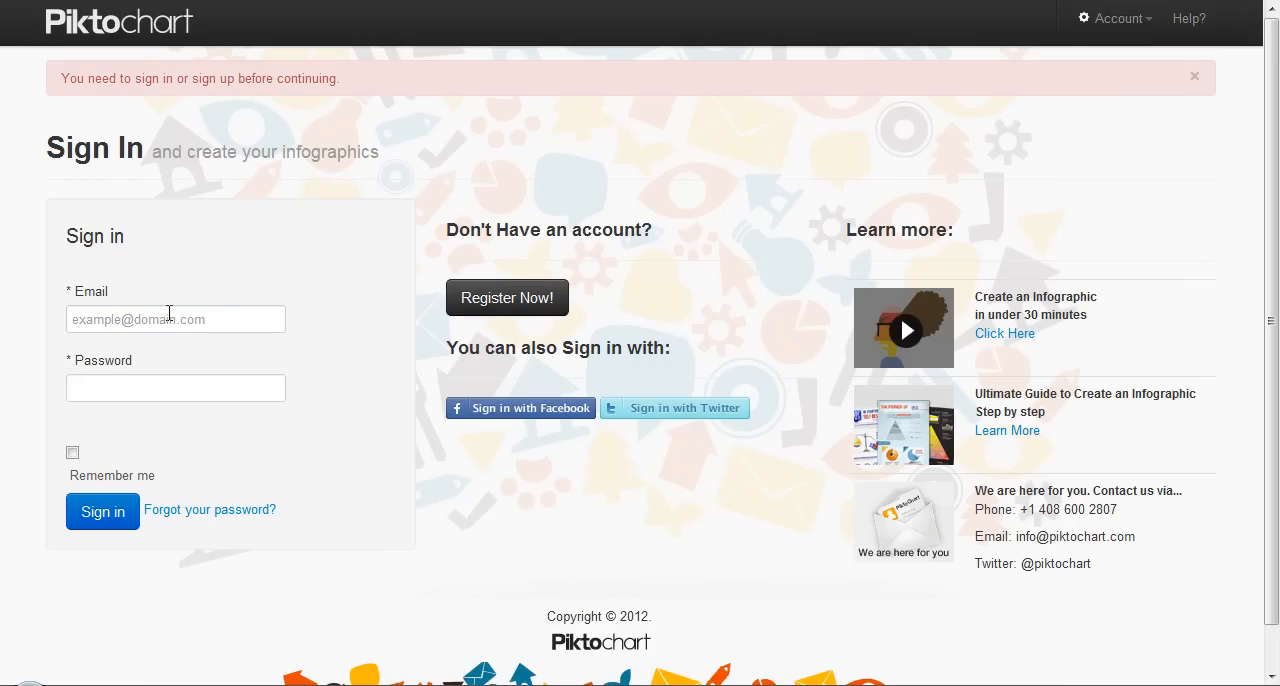
click(176, 320)
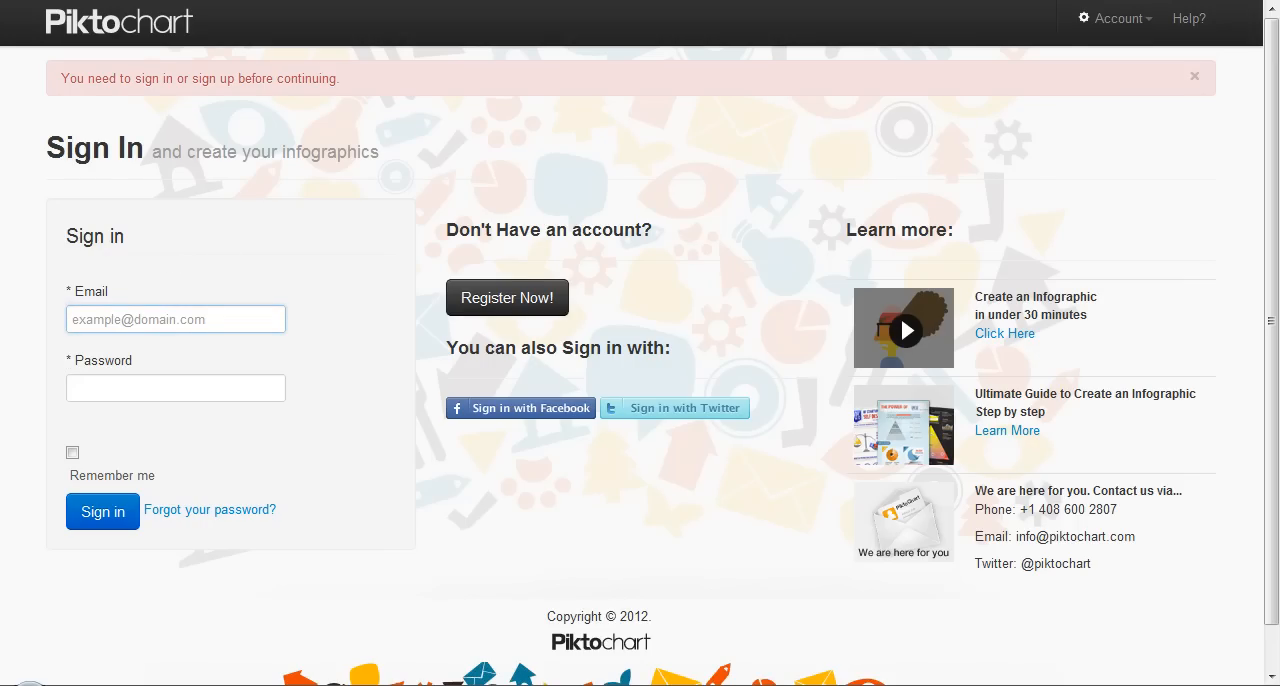
click(102, 512)
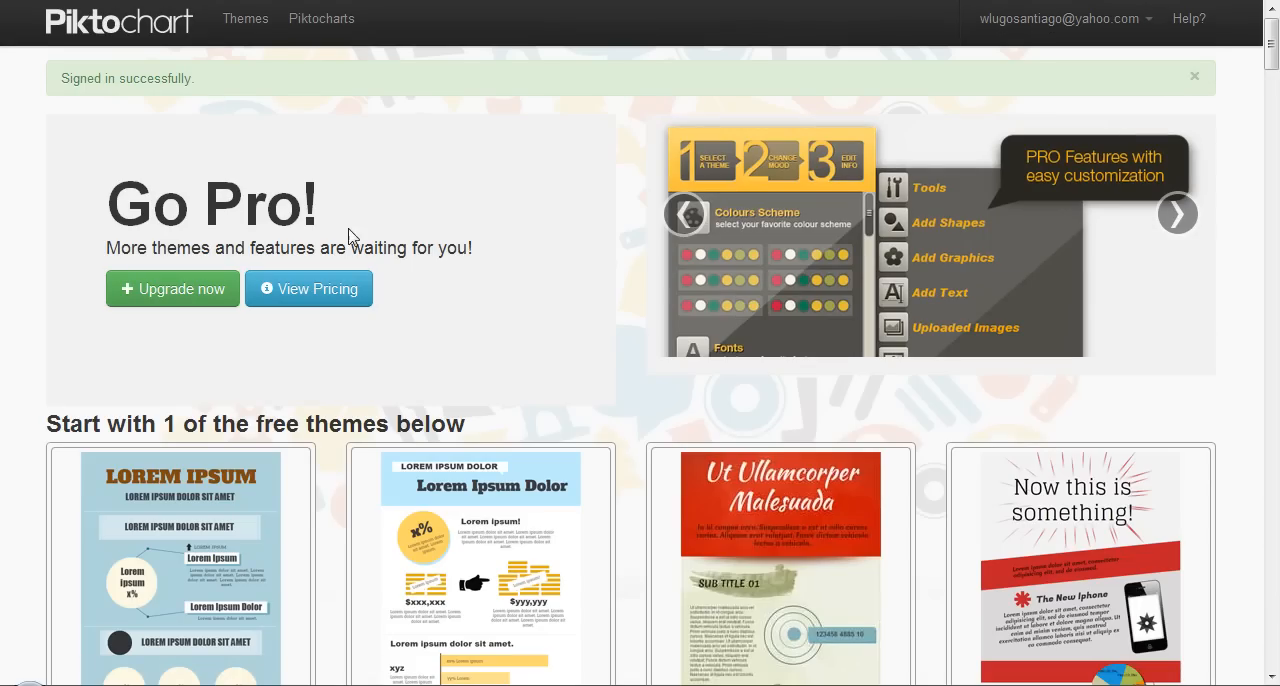
mouse_move(550, 376)
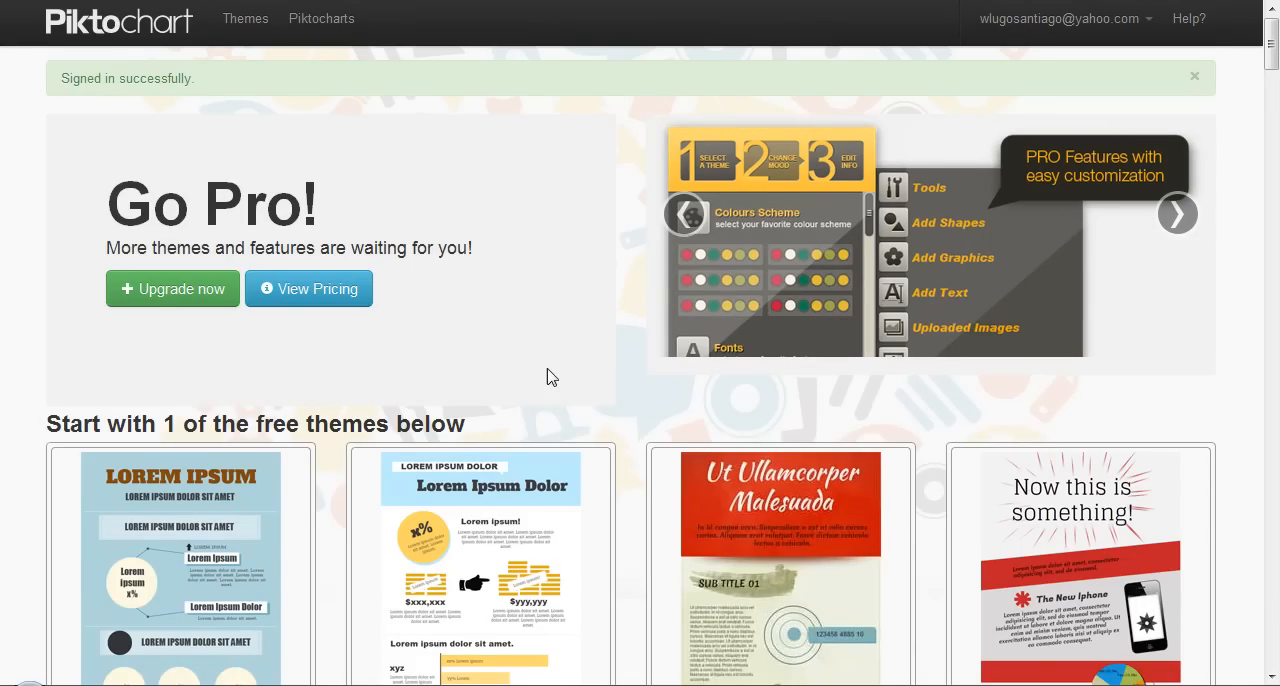
mouse_move(478, 350)
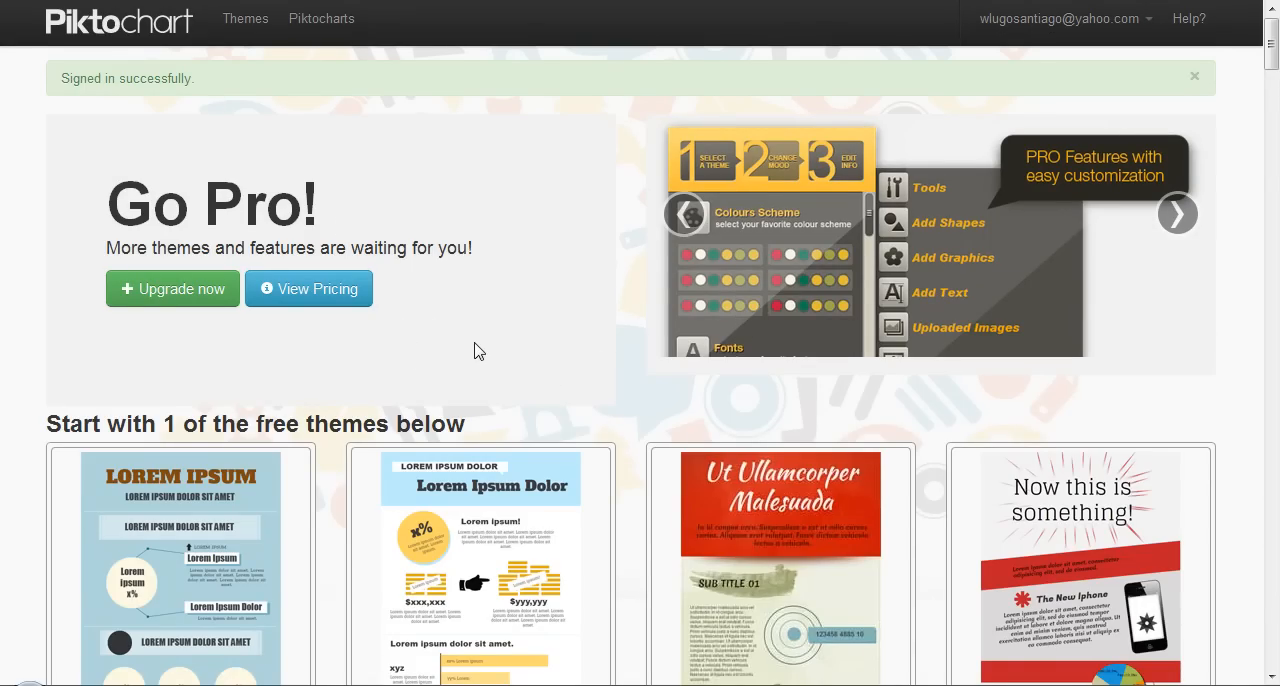
mouse_move(538, 260)
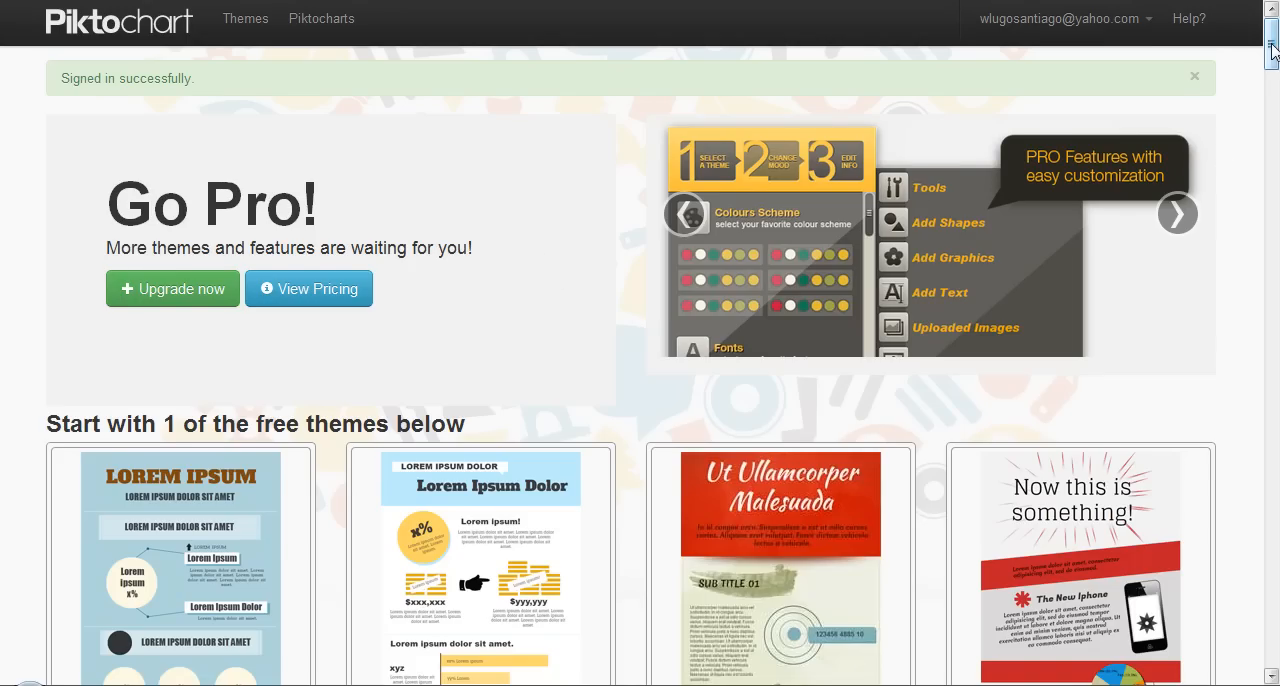
Scroll the dashboard down to the free themes list (B, C, D, Jagged, Dark).
scroll(down, 3)
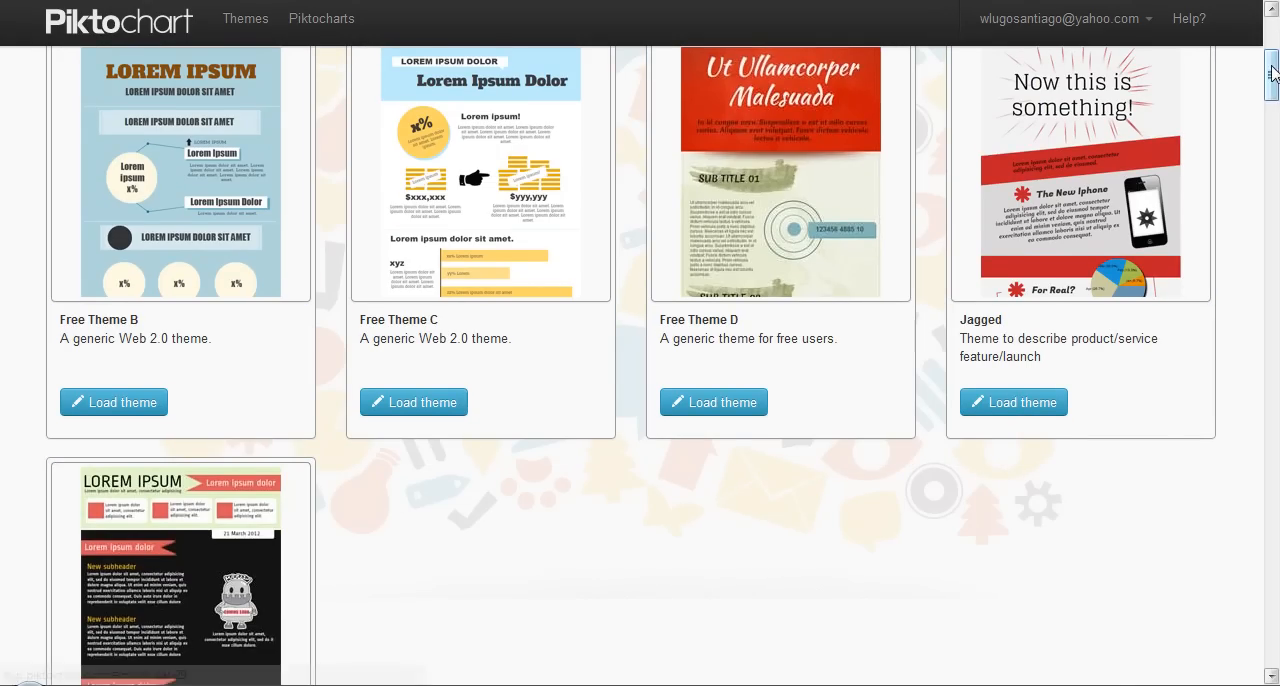
scroll(down, 3)
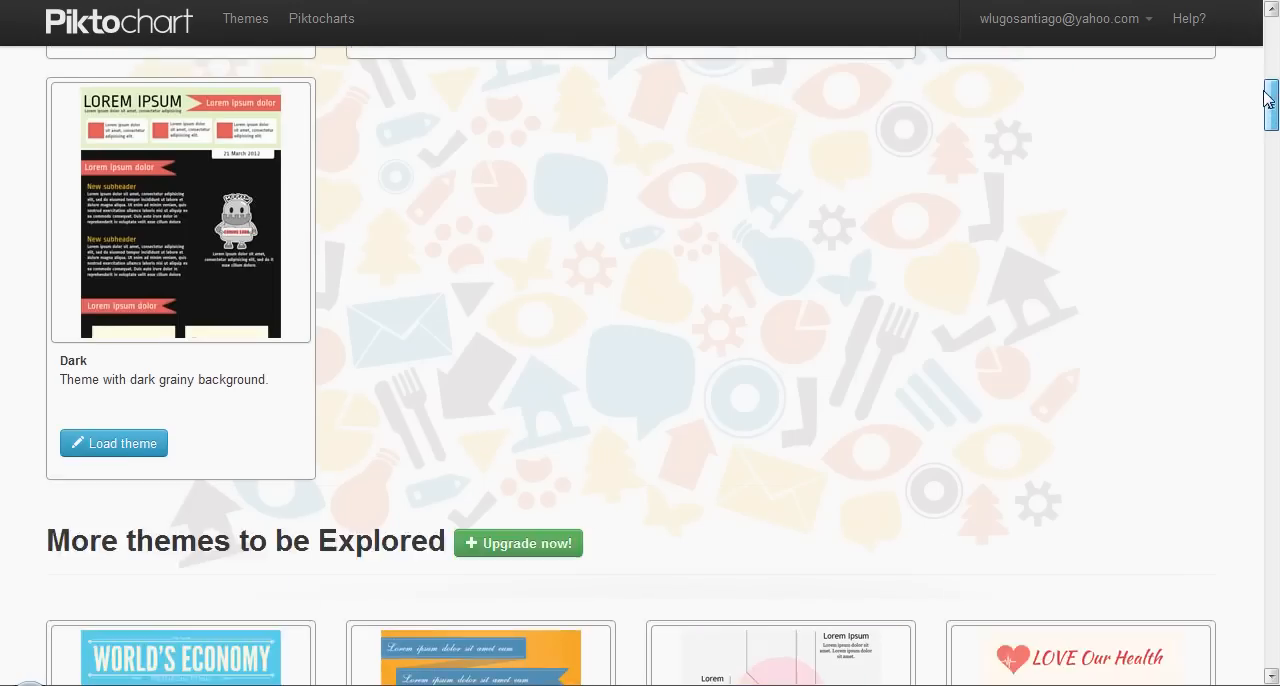
scroll(down, 3)
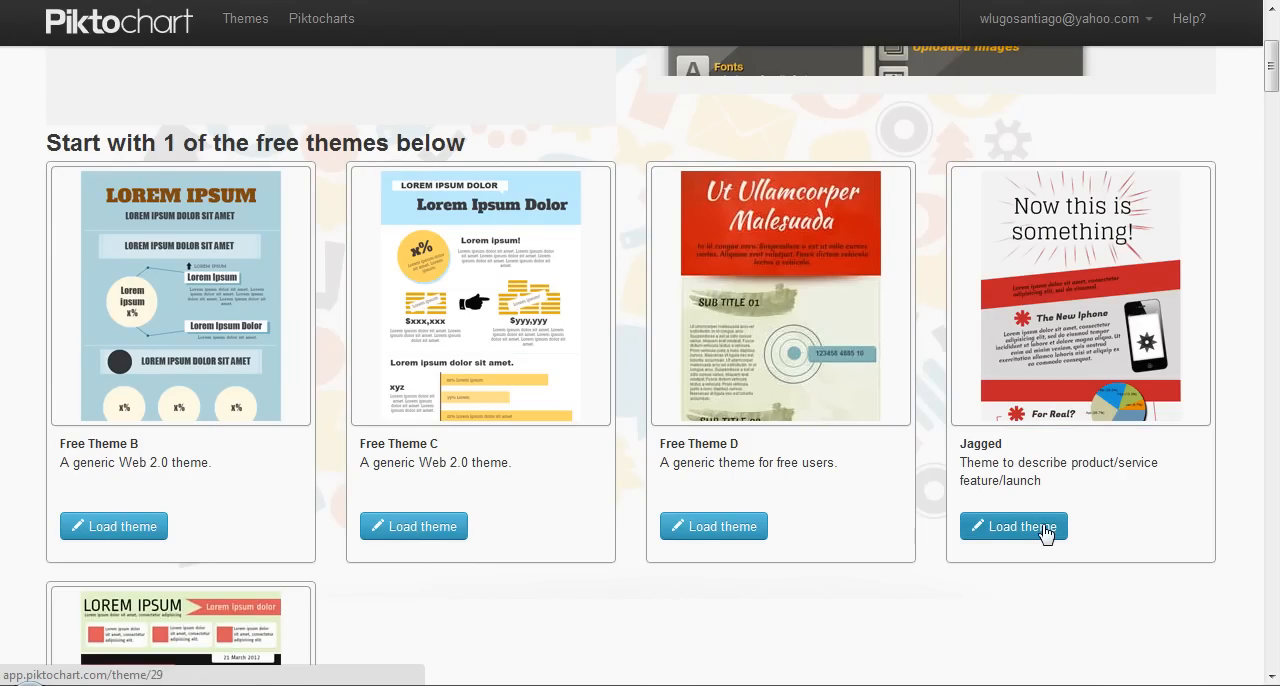
Load the Jagged theme into the editor with its 'Now this is something!' template.
click(1012, 526)
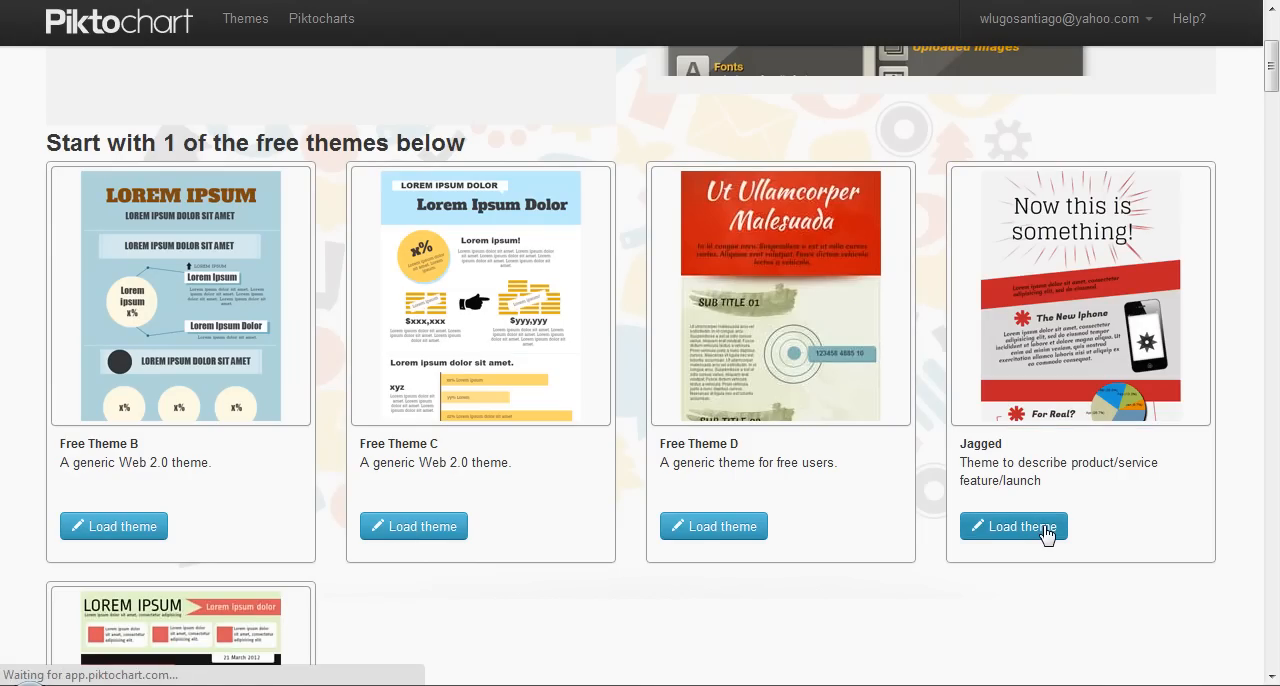
click(1012, 526)
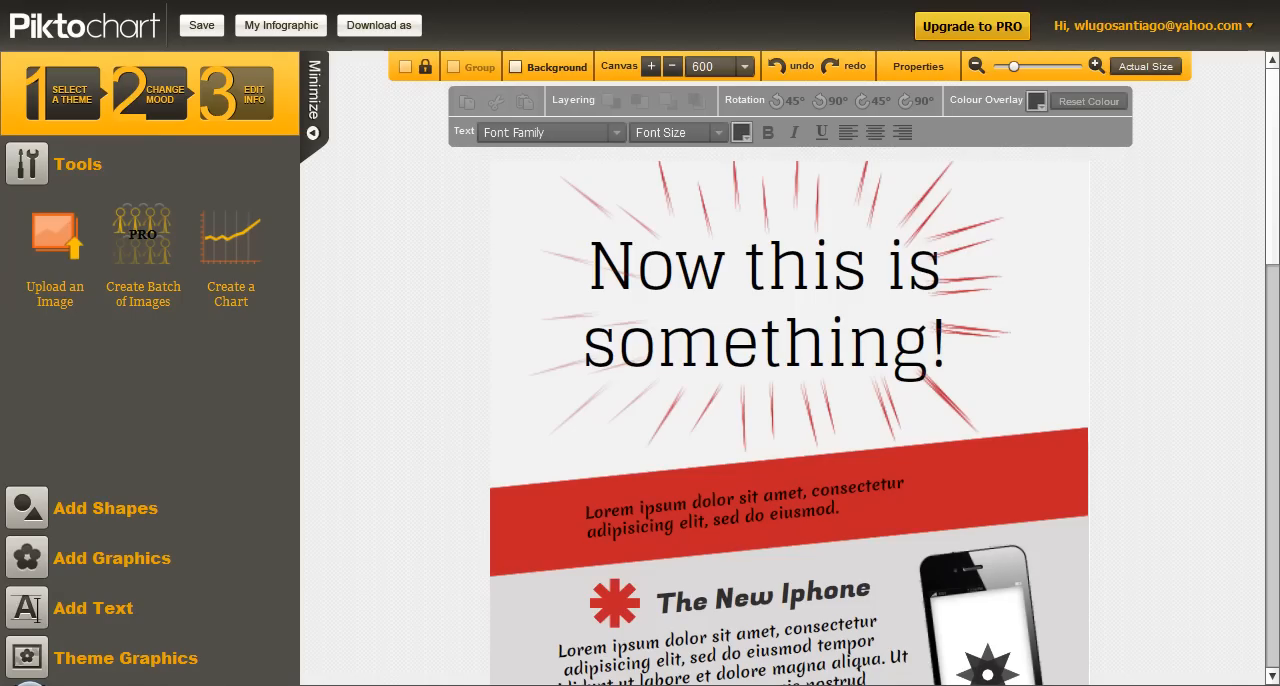
mouse_move(168, 190)
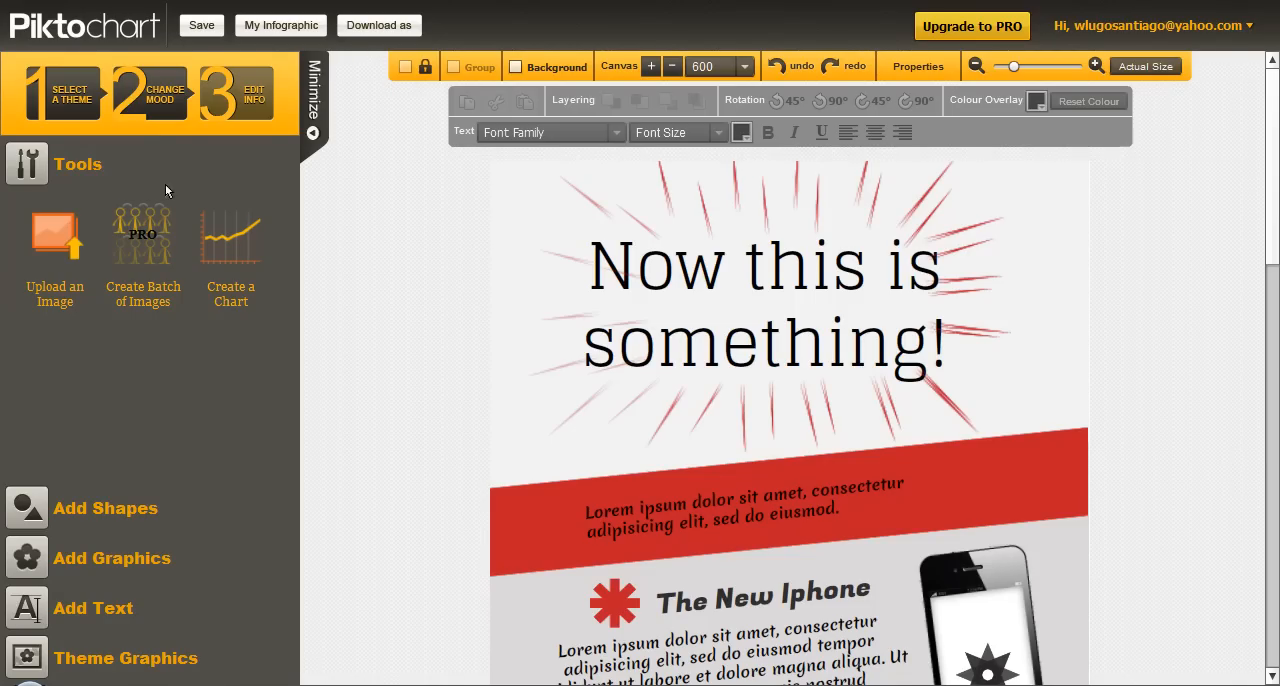
mouse_move(342, 308)
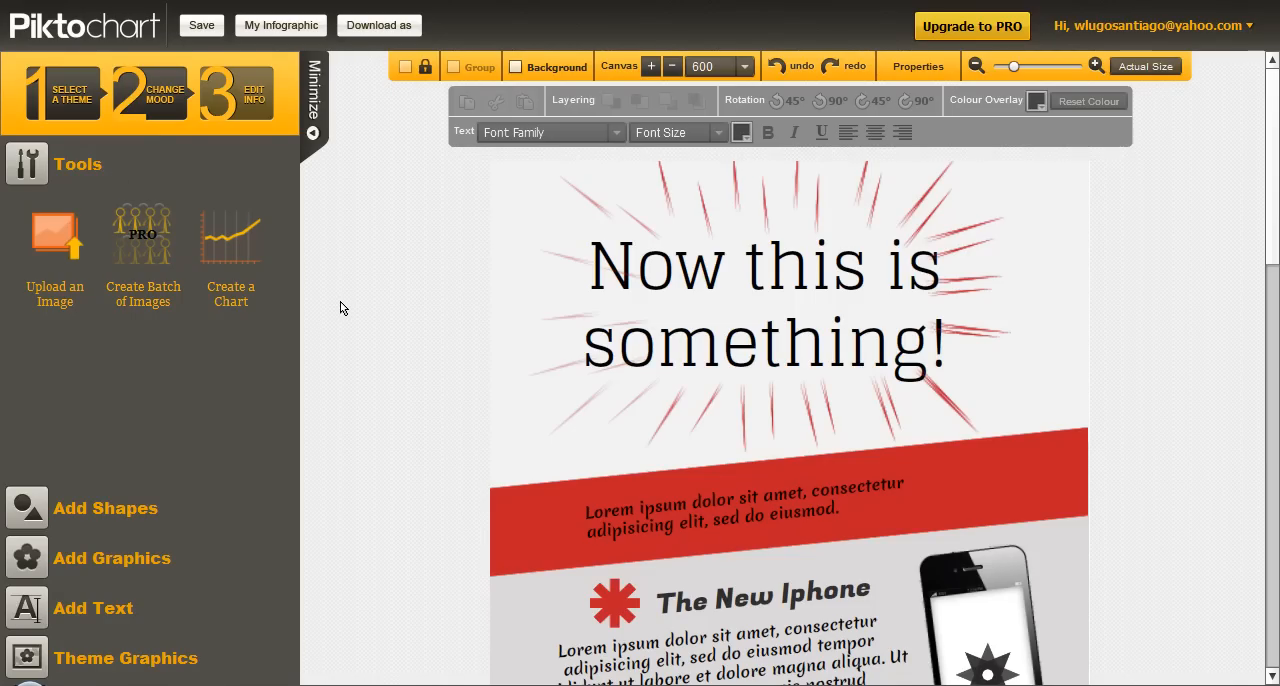
mouse_move(218, 368)
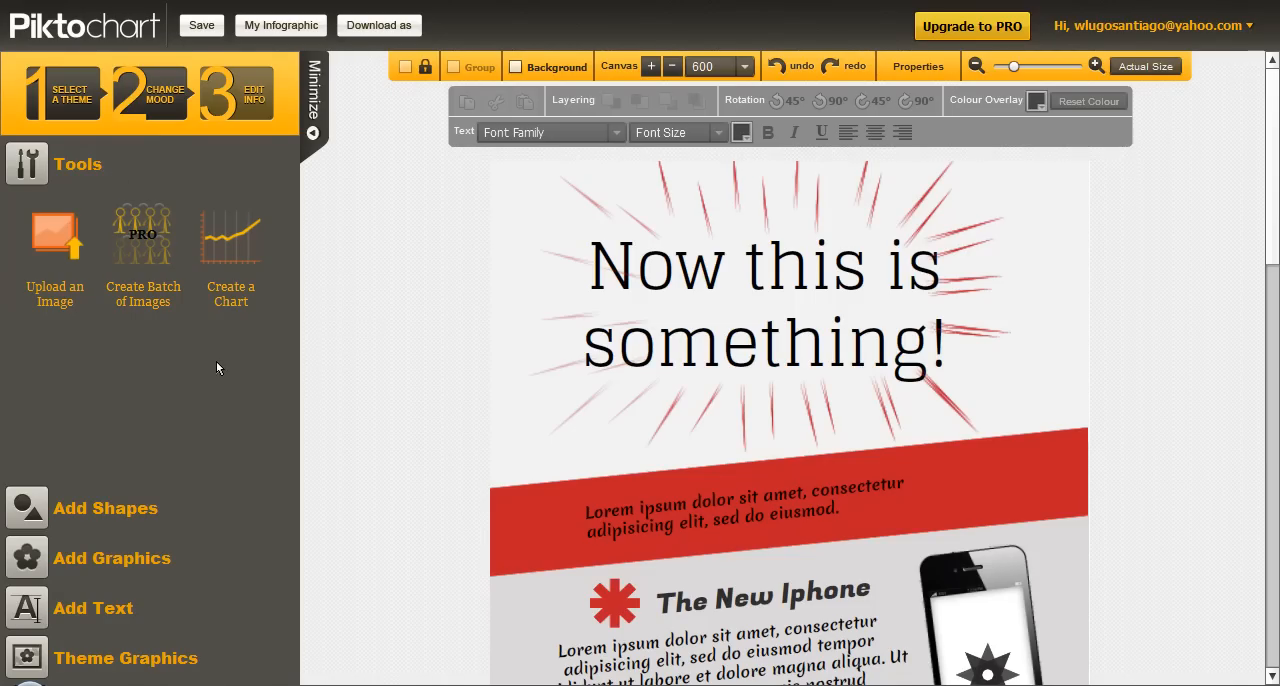
mouse_move(56, 232)
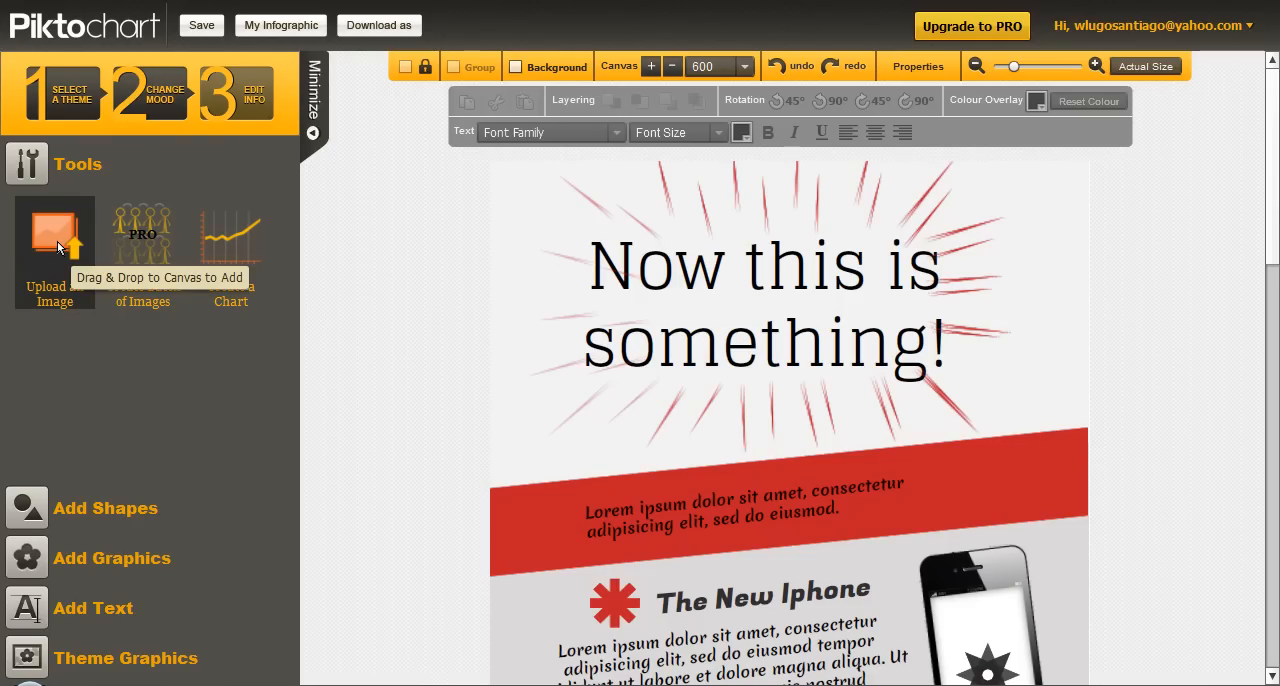
mouse_move(232, 236)
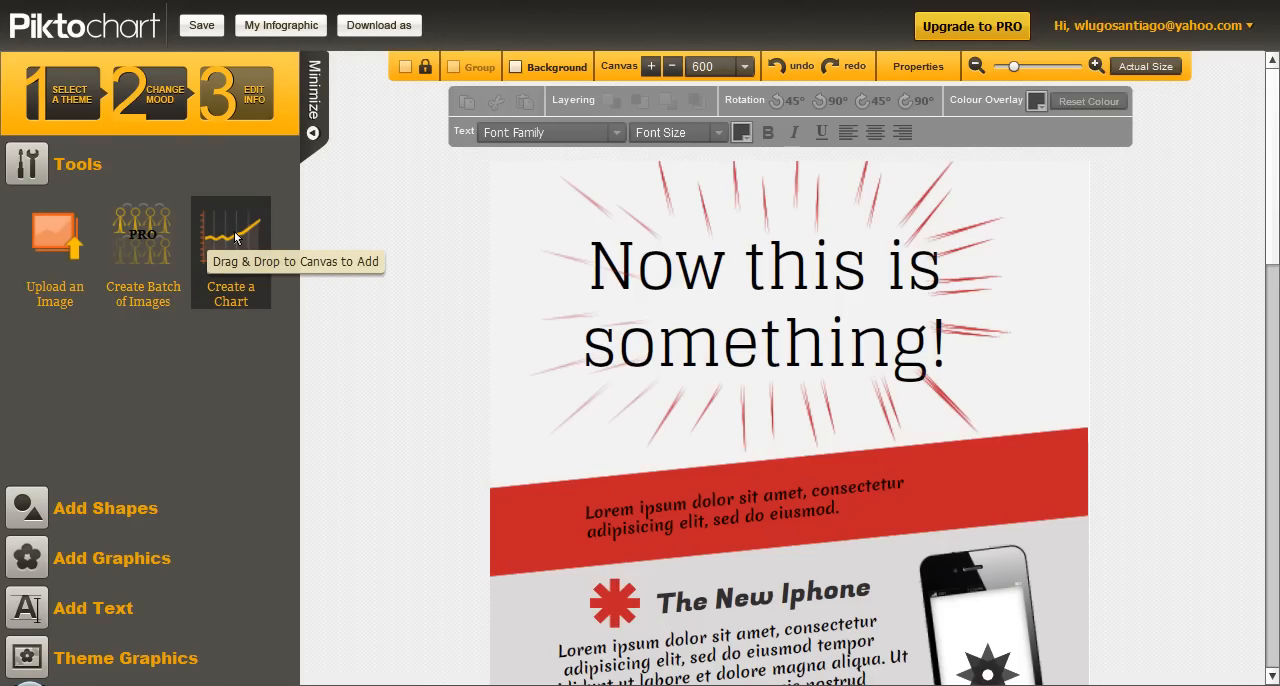
mouse_move(104, 508)
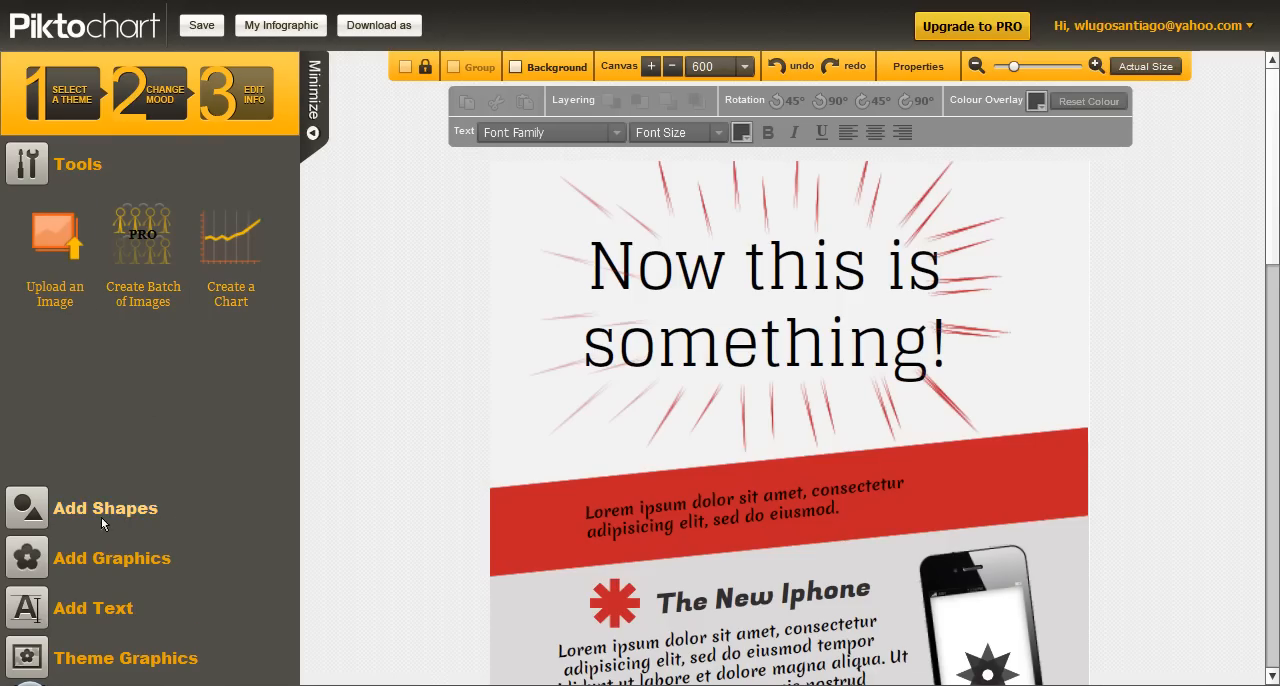
mouse_move(104, 508)
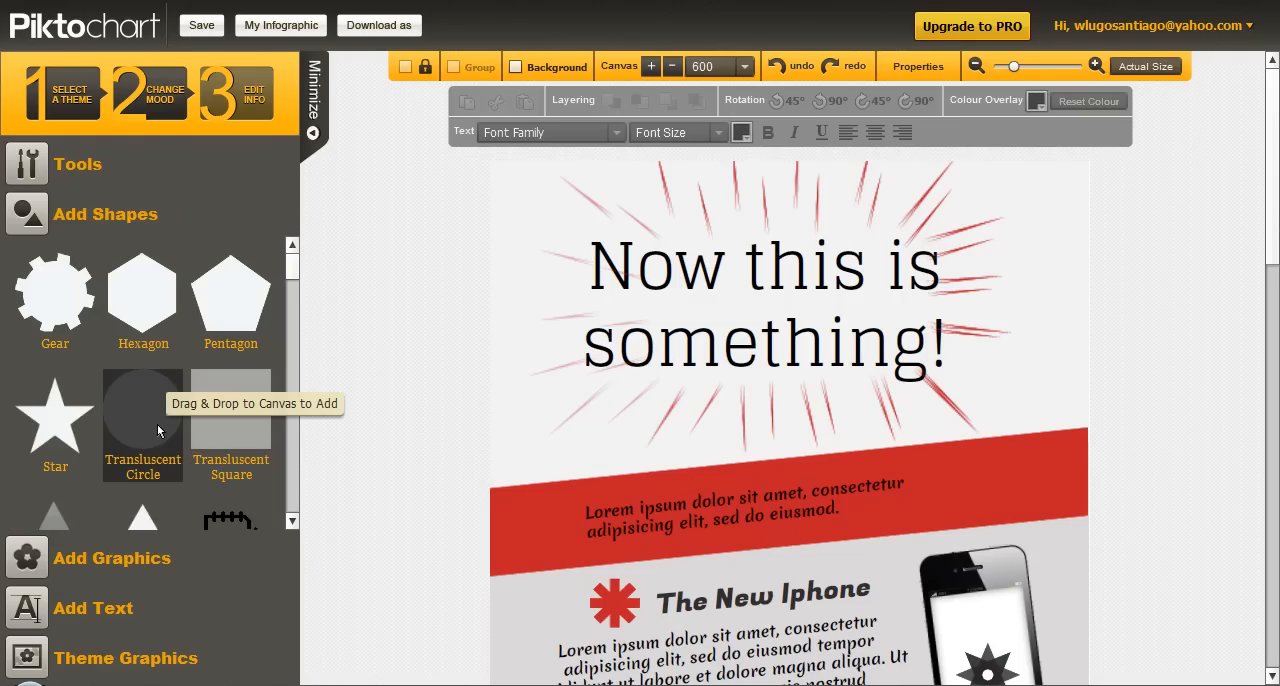
mouse_move(4, 584)
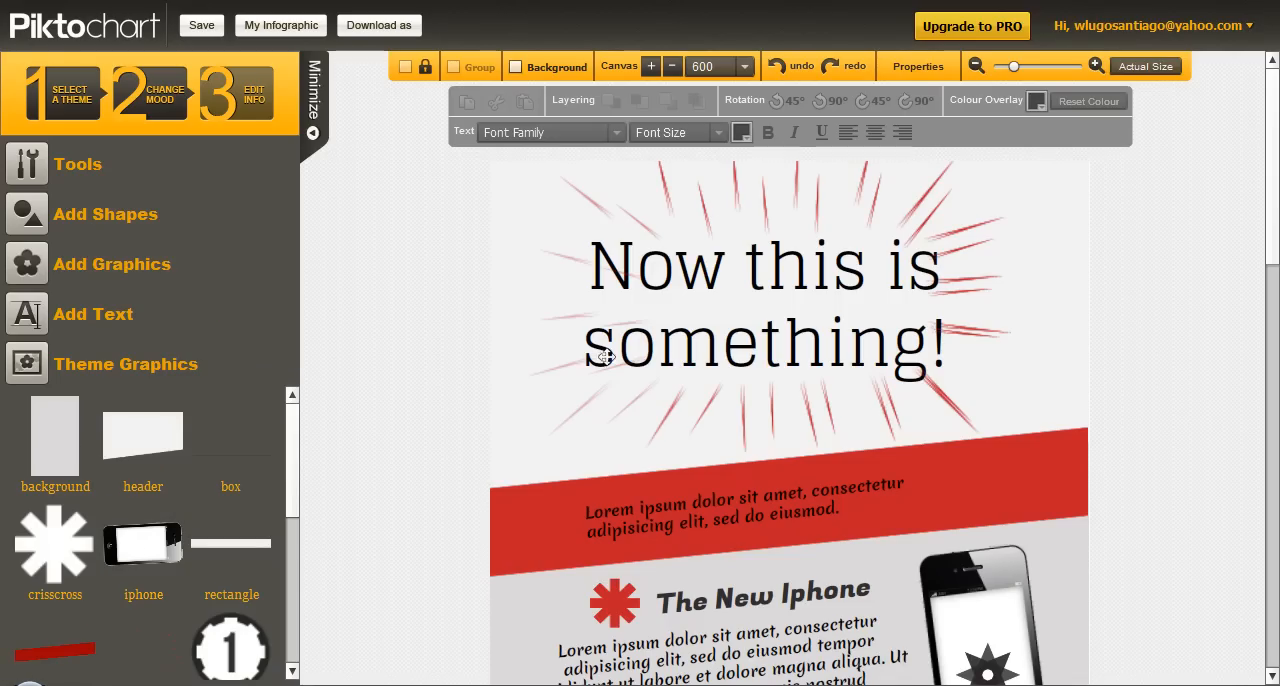
mouse_move(628, 490)
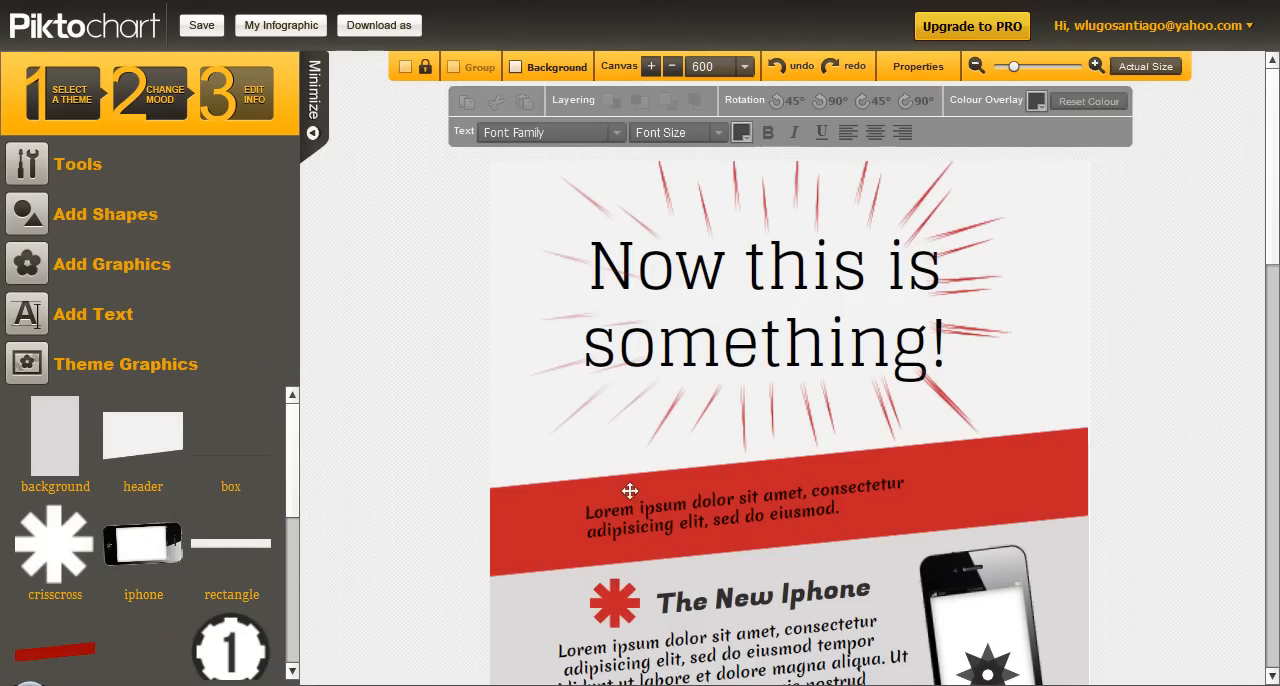
mouse_move(230, 648)
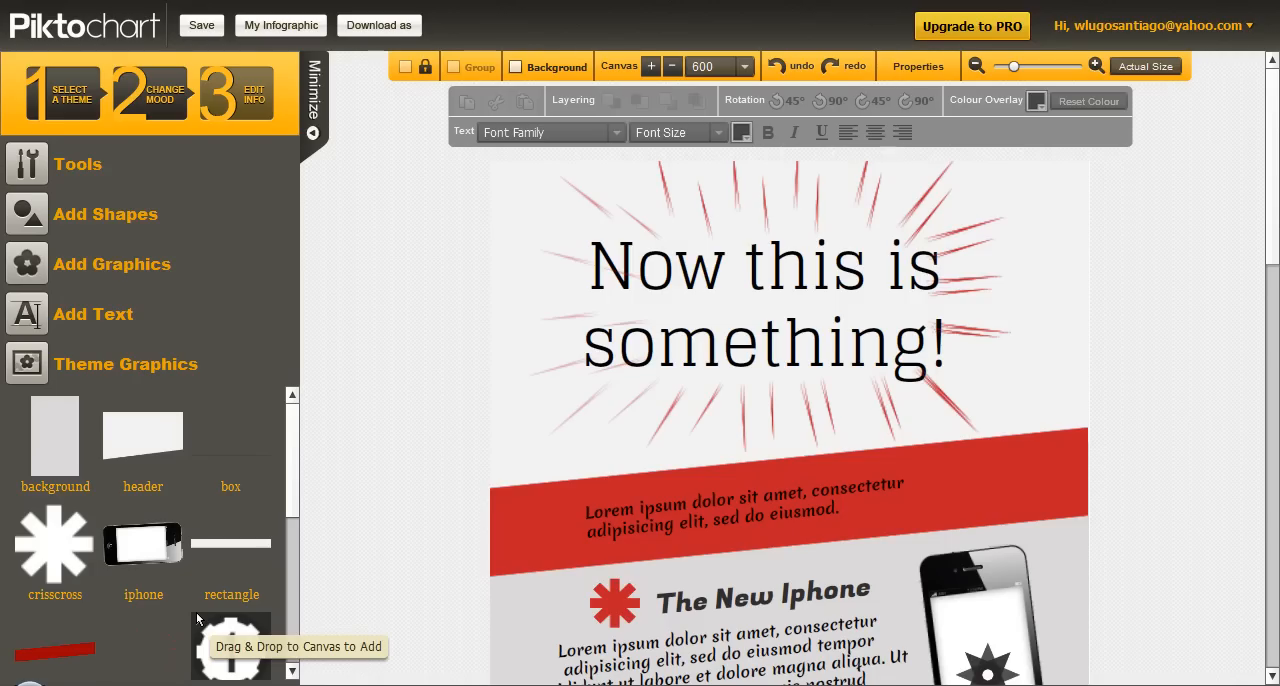
mouse_move(420, 294)
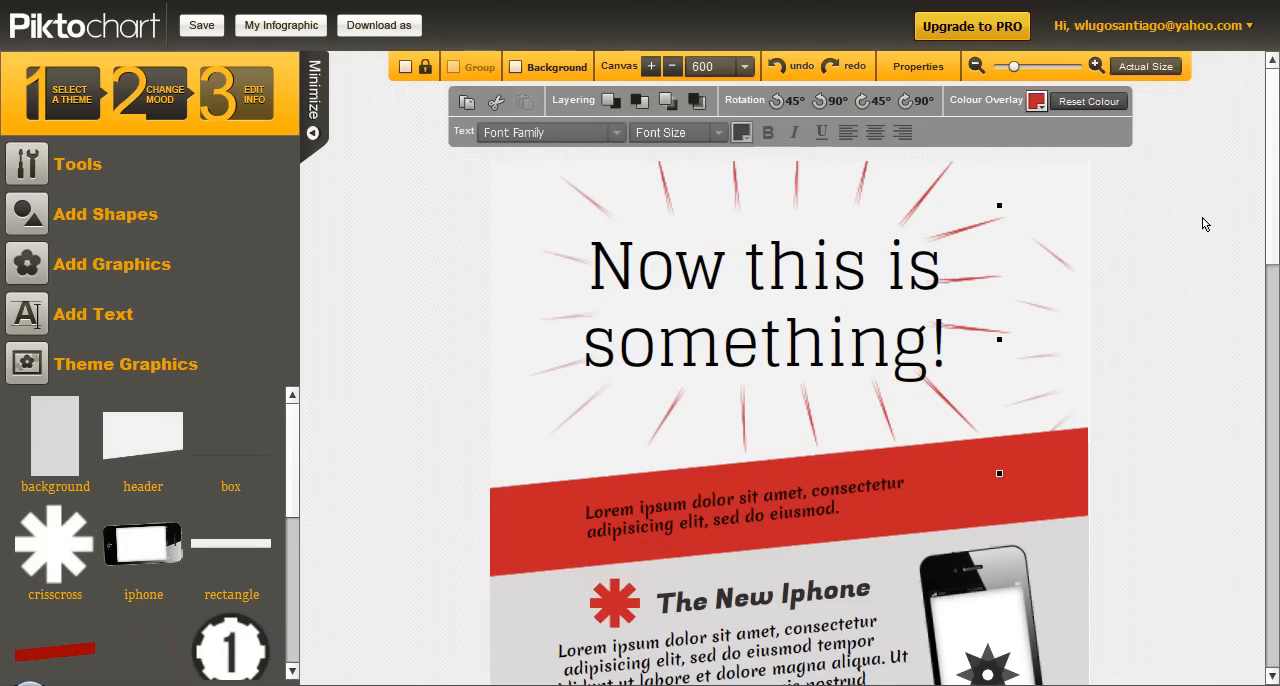
mouse_move(732, 300)
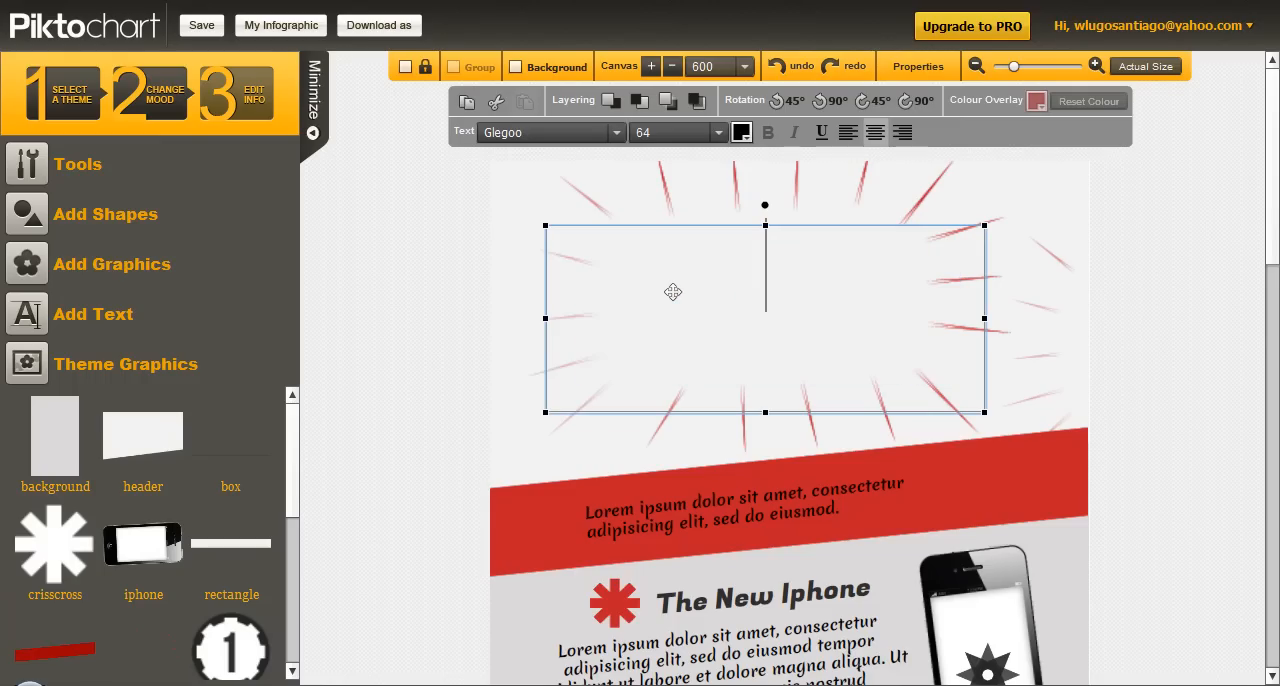
Replace the header 'Now this is something!' with 'Pinterest Tips'.
text(Pinterest)
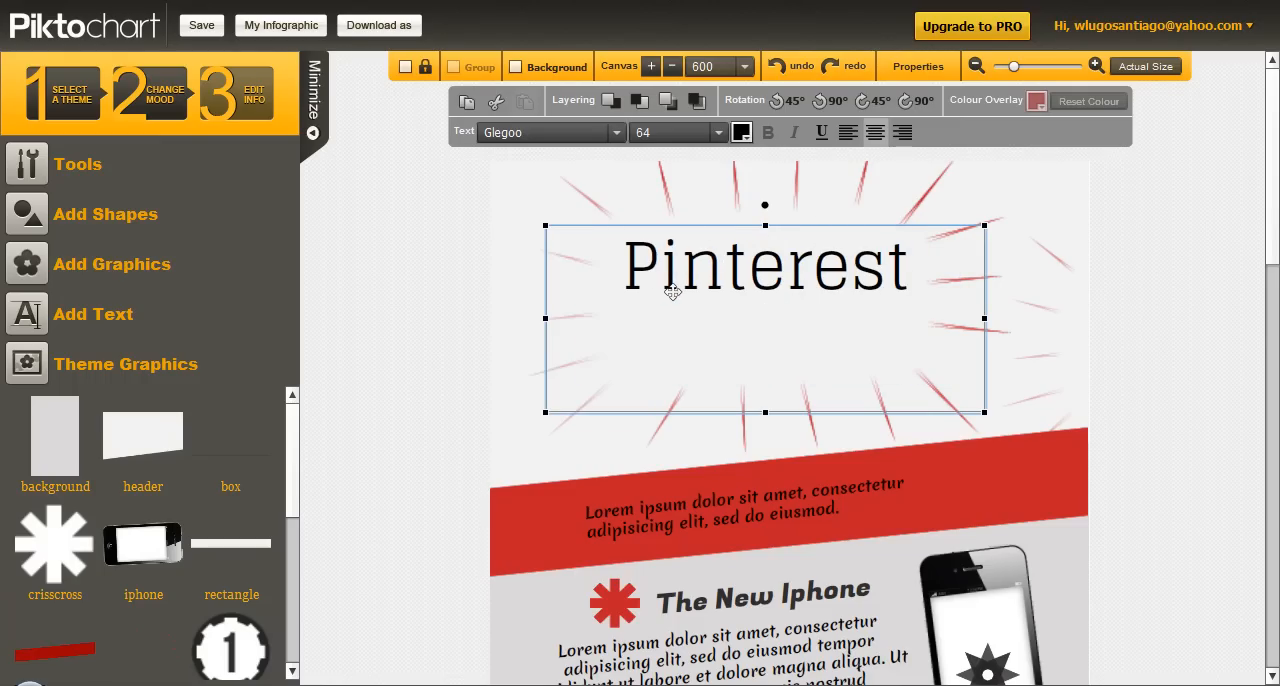
text(Tips)
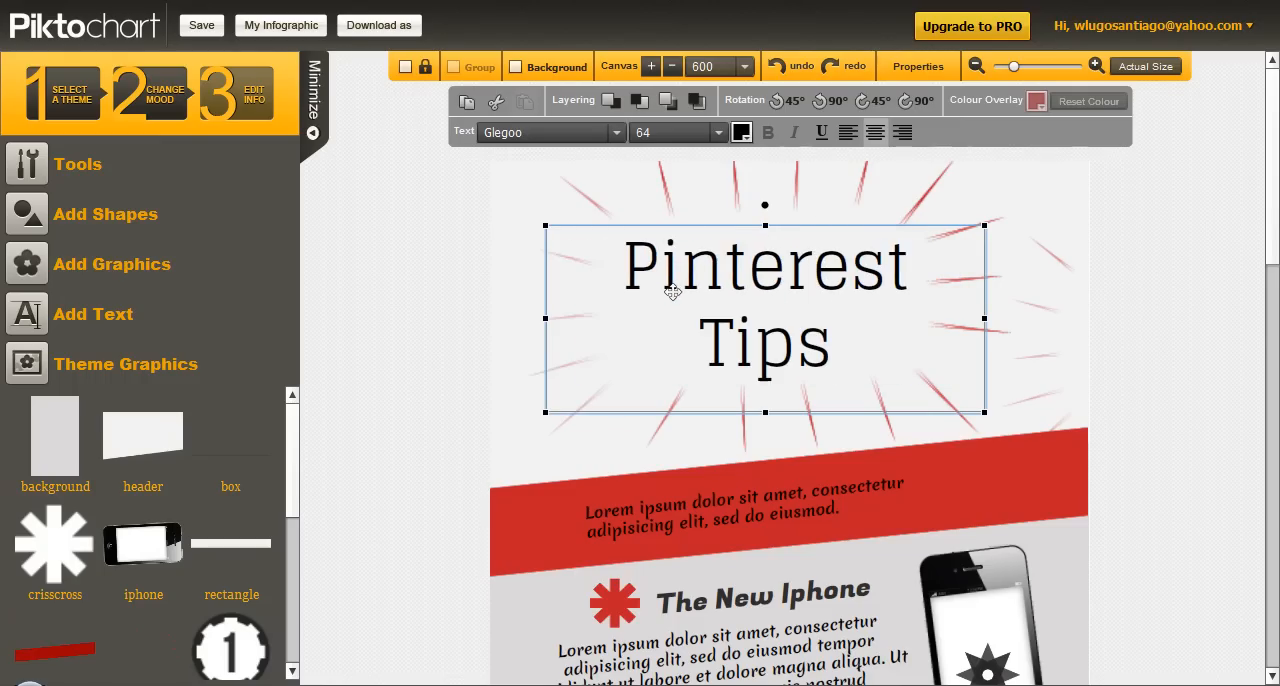
mouse_move(544, 420)
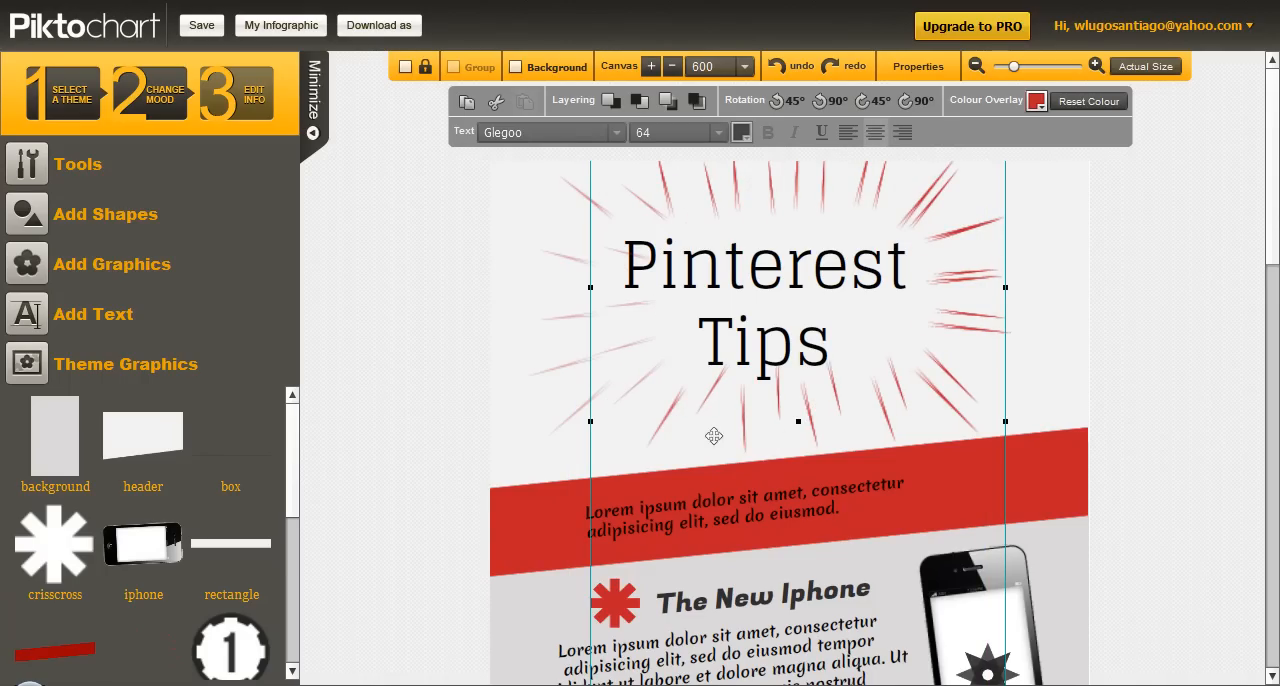
mouse_move(524, 420)
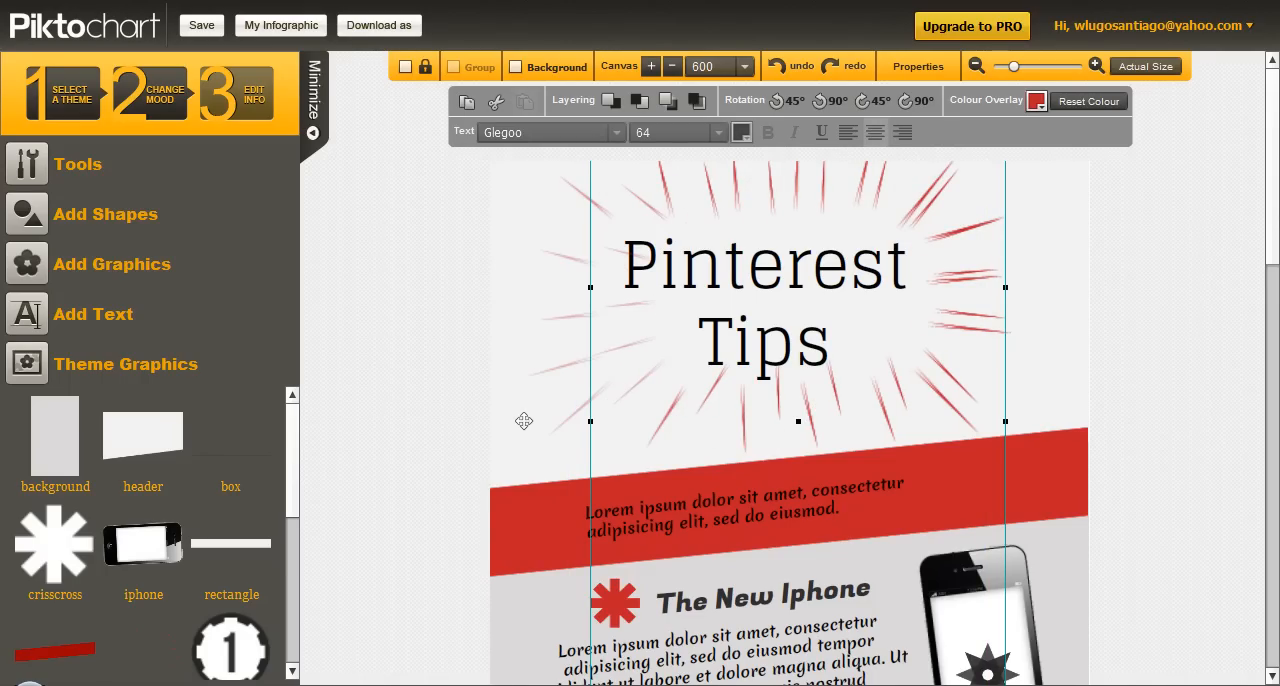
mouse_move(444, 478)
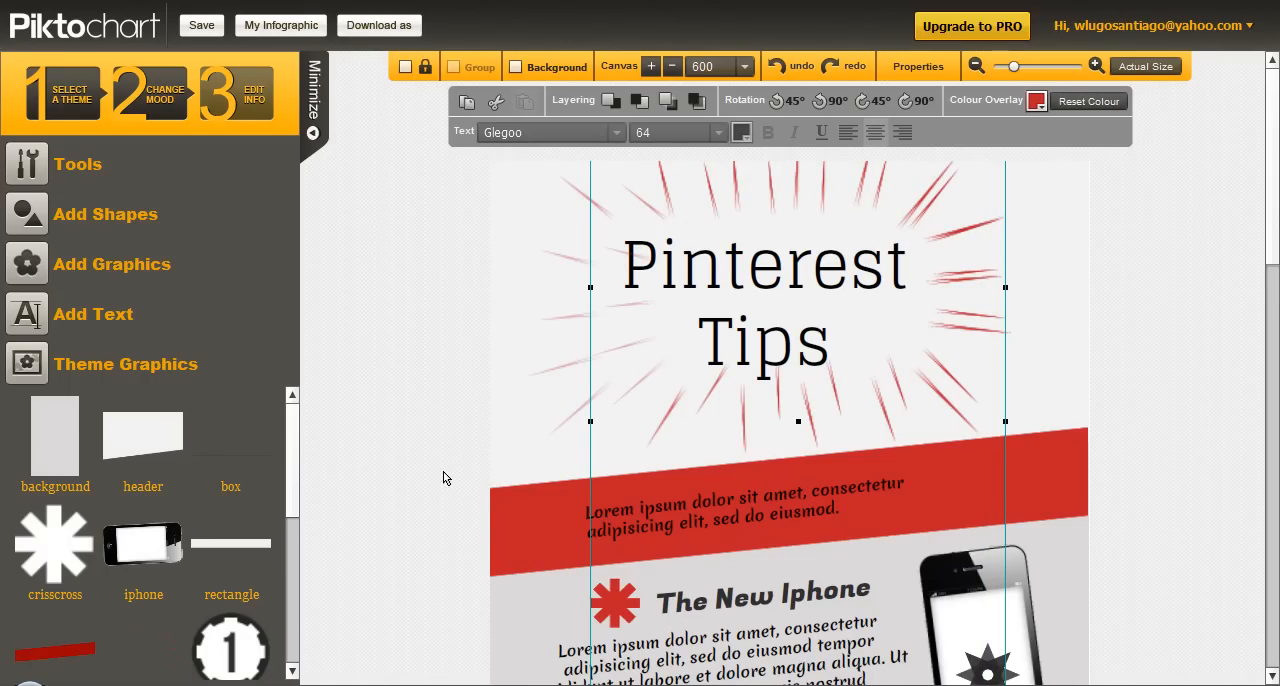
mouse_move(56, 550)
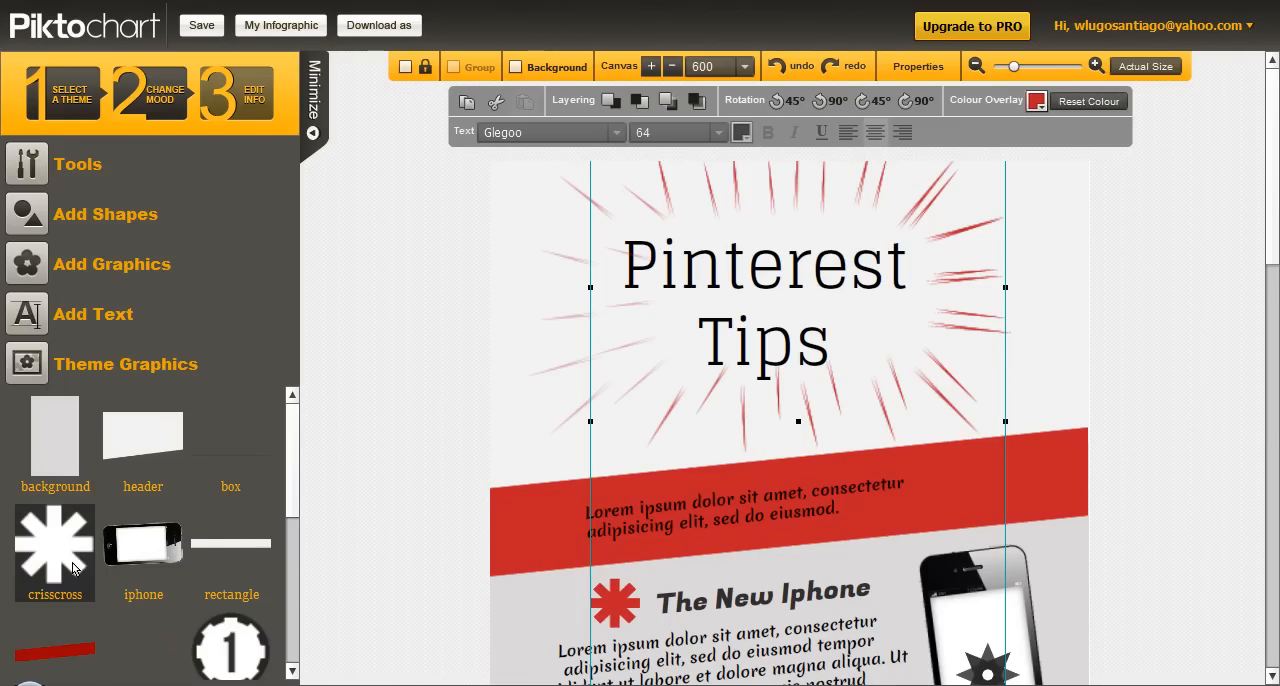
mouse_move(54, 544)
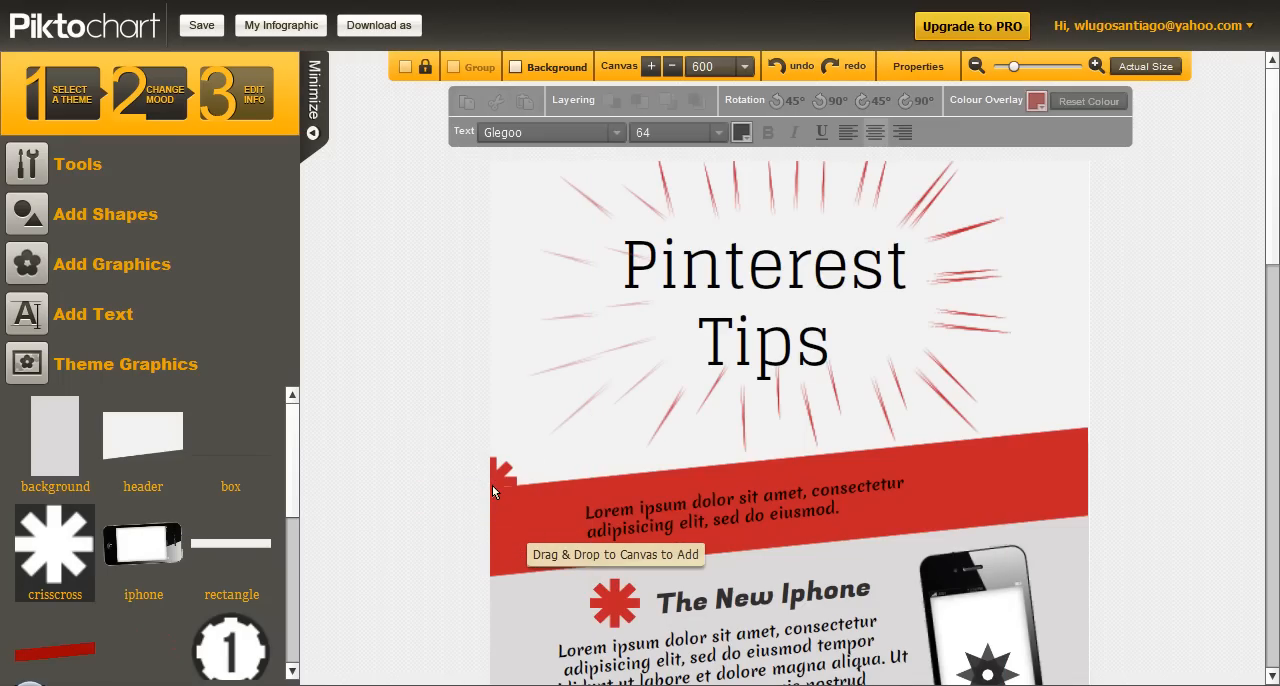
Recolour the new crisscross graphic via Colour Overlay, ending on yellow.
click(504, 476)
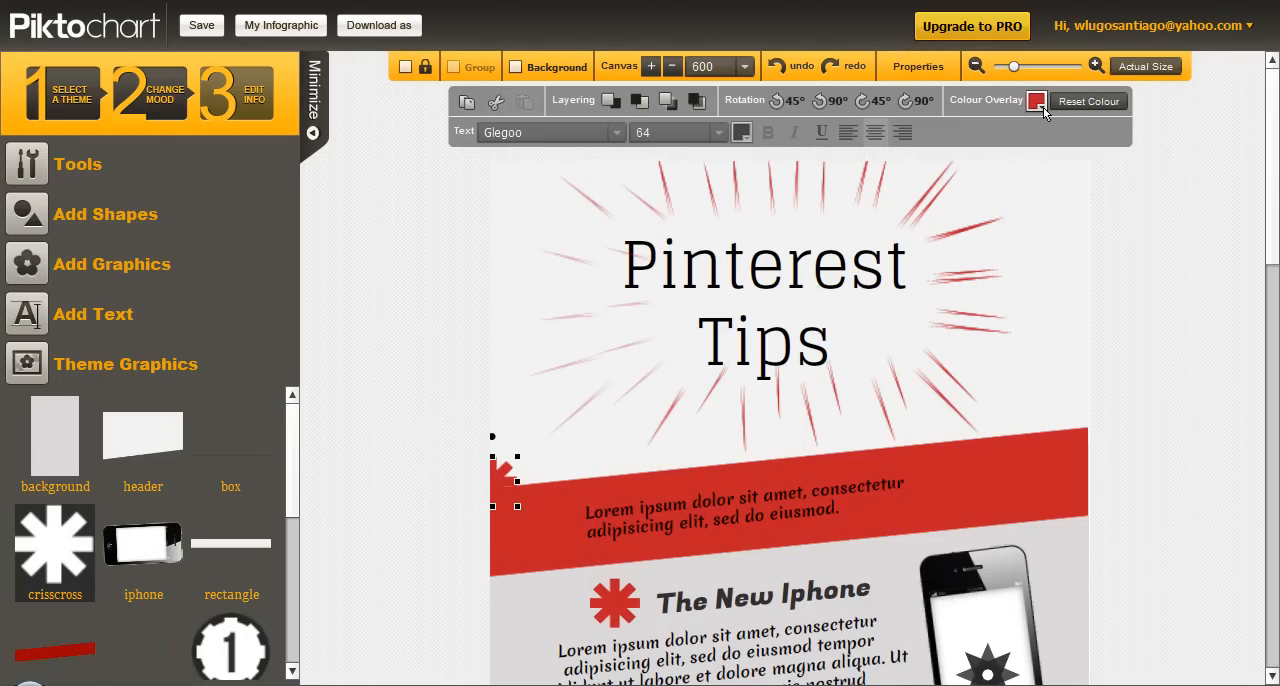
click(1036, 100)
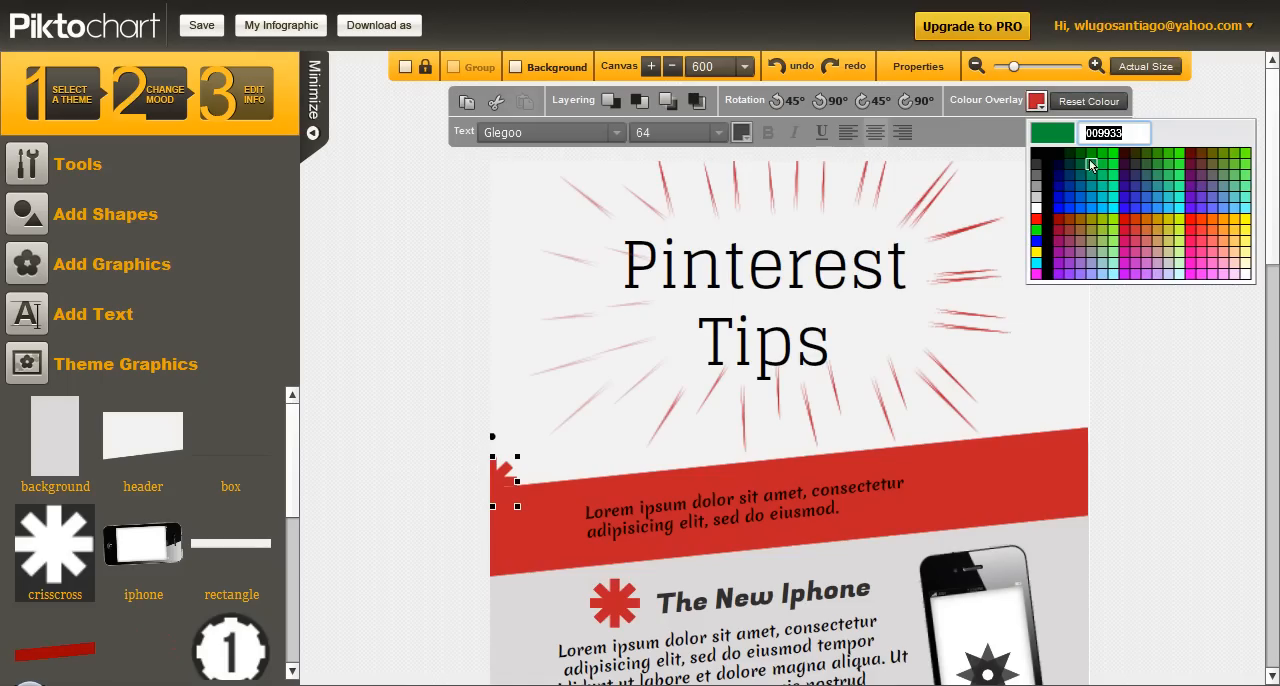
click(1078, 252)
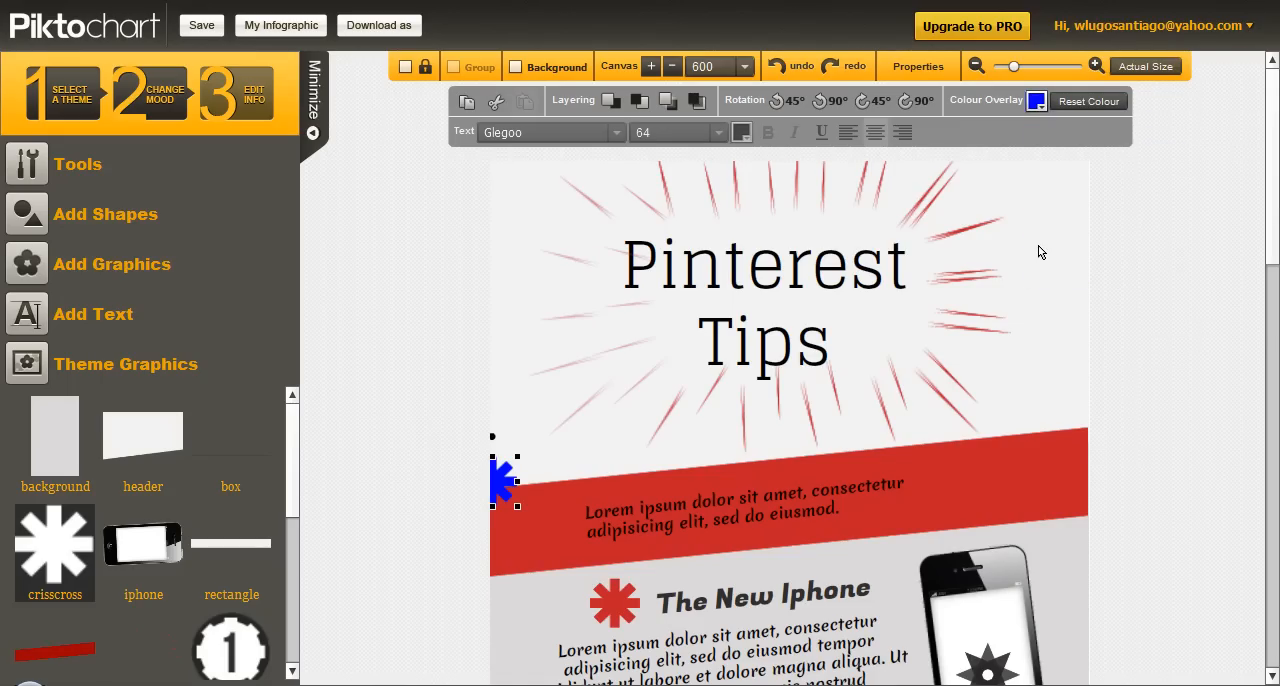
click(1036, 100)
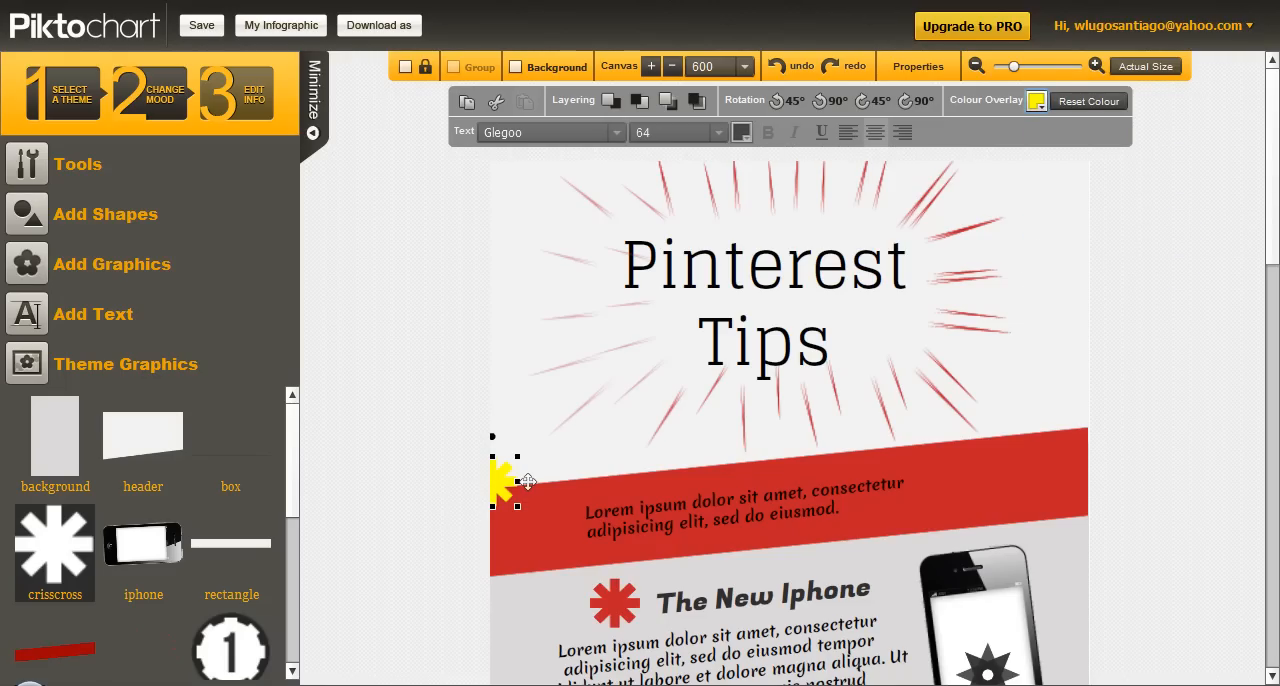
Move the yellow crisscross onto the left end of the red banner.
drag(500, 480, 544, 476)
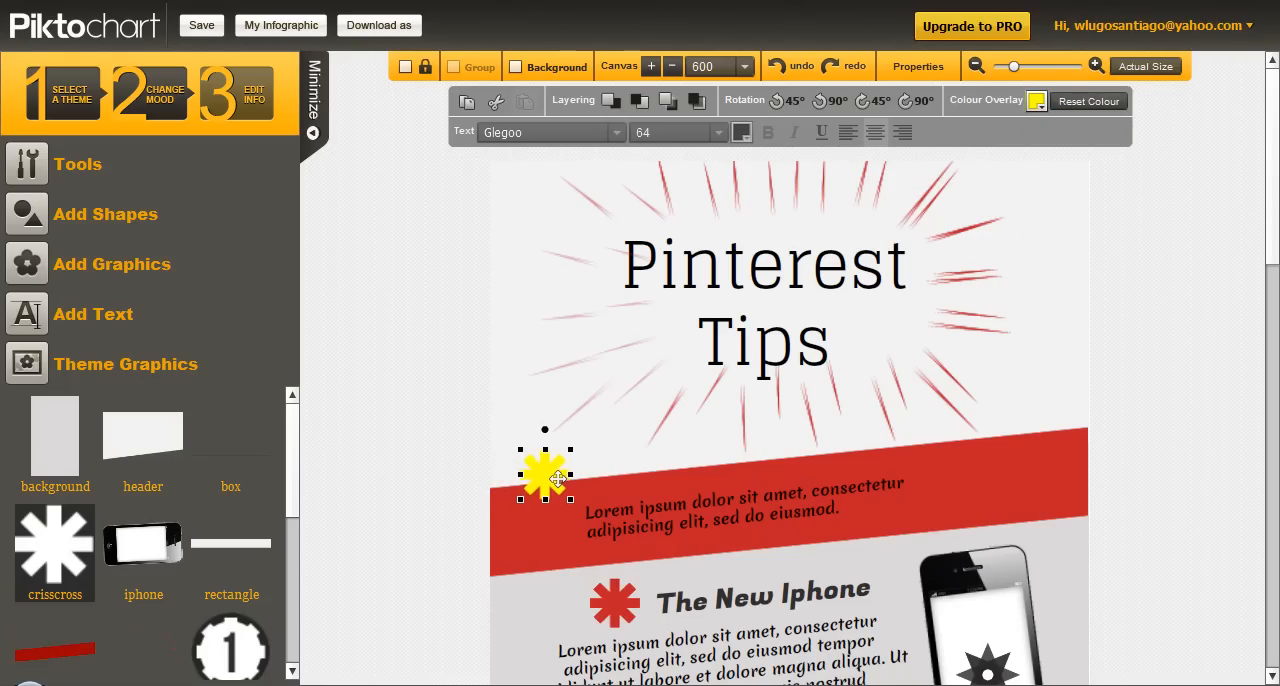
drag(544, 476, 556, 476)
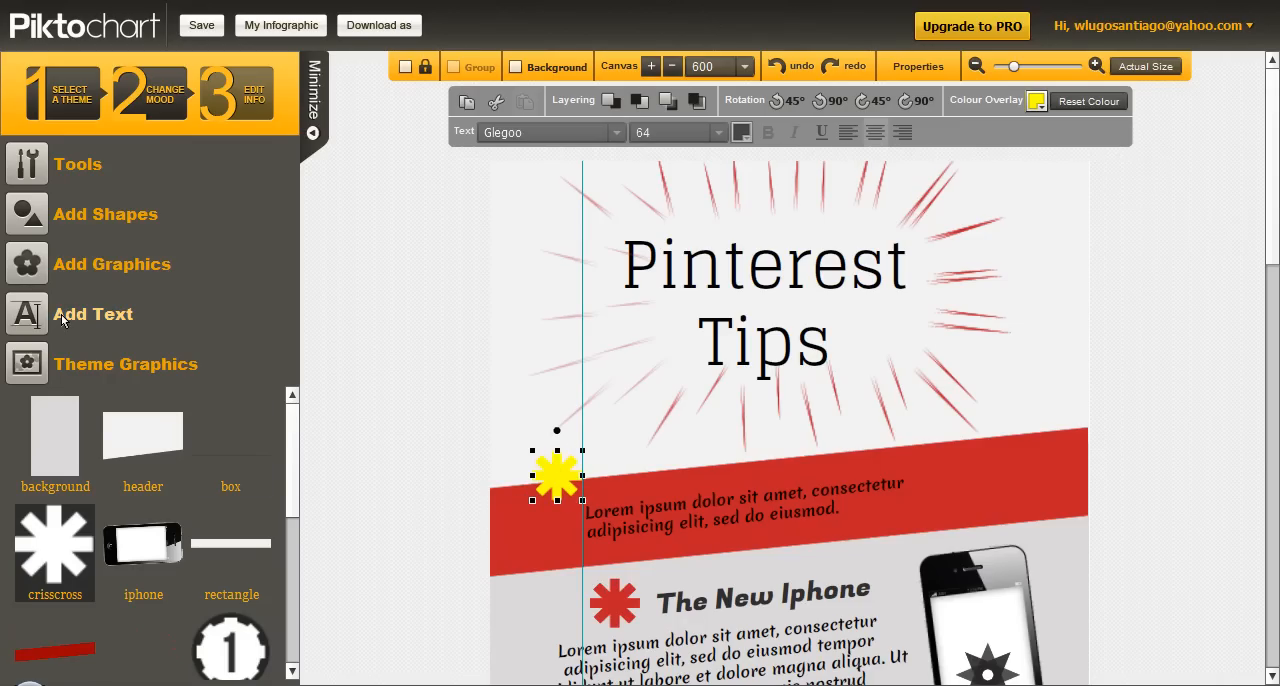
Add a text box beside the crisscross reading 'Love Pinterest!'.
click(92, 314)
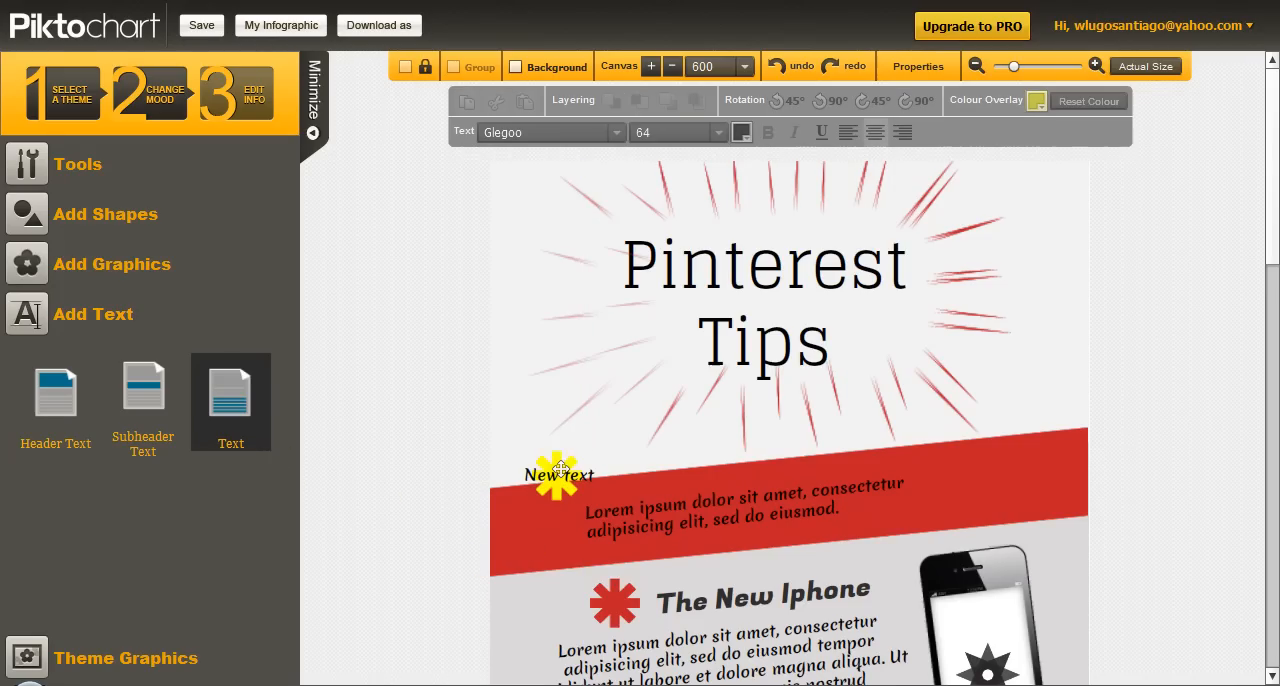
click(560, 474)
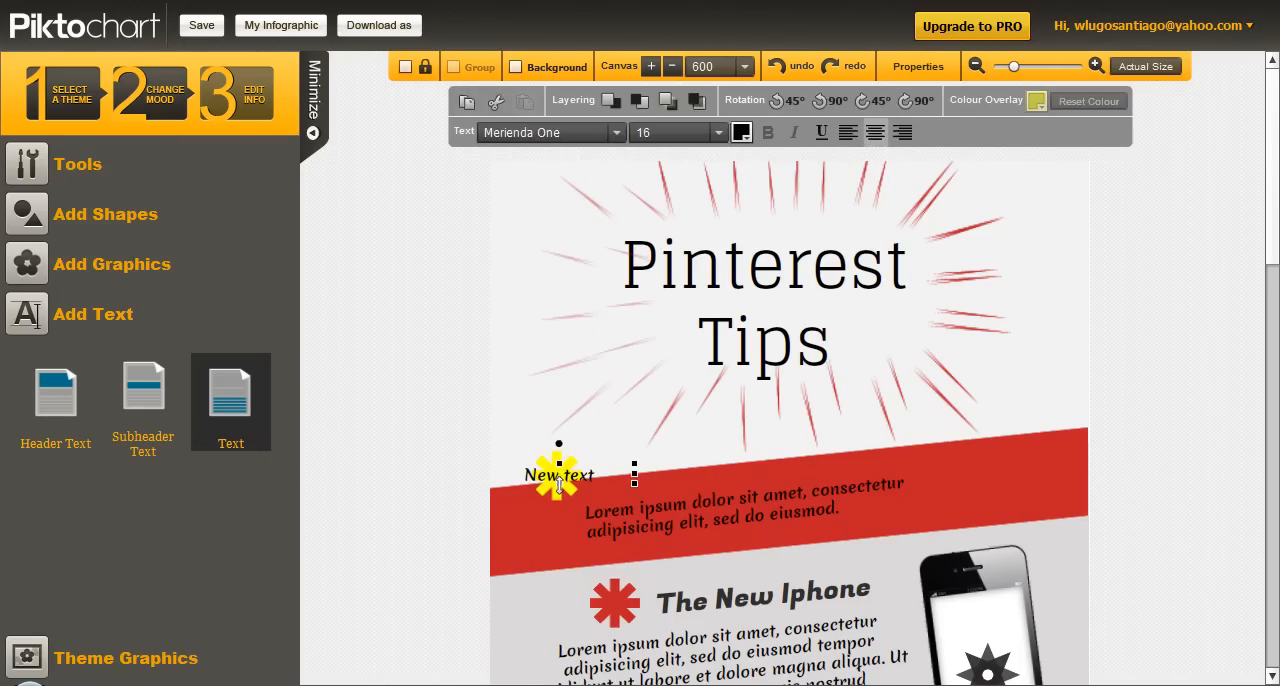
double_click(560, 476)
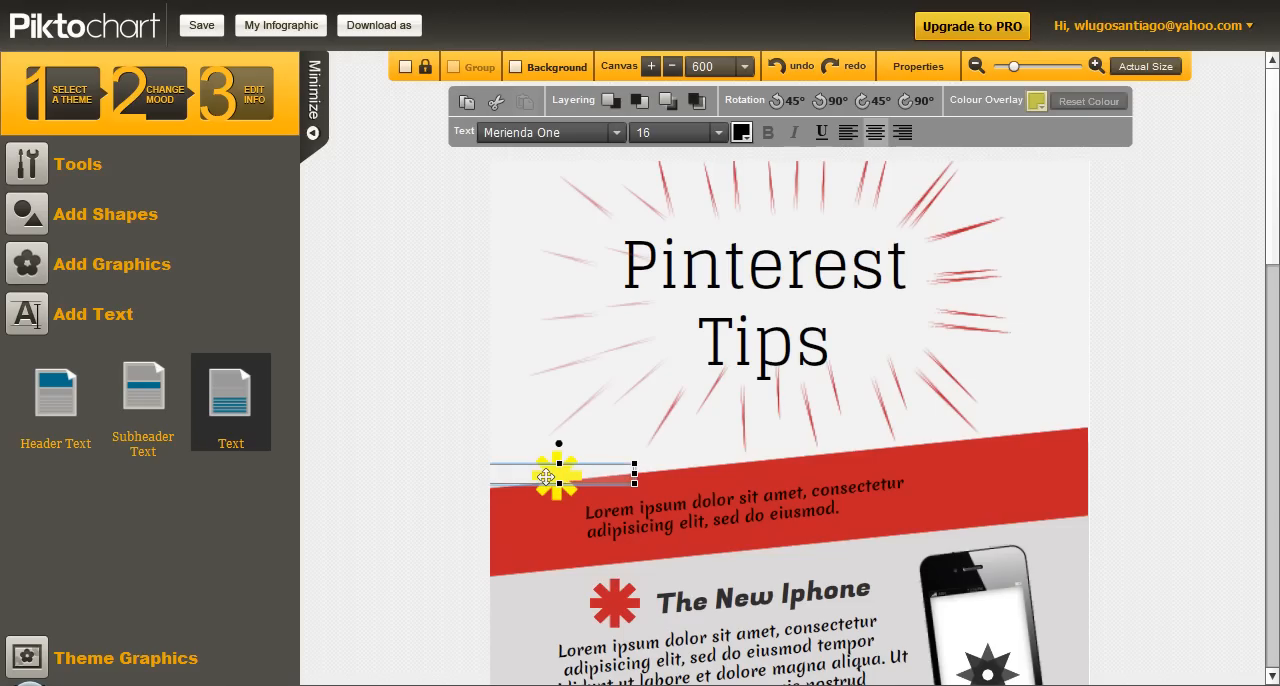
text(love)
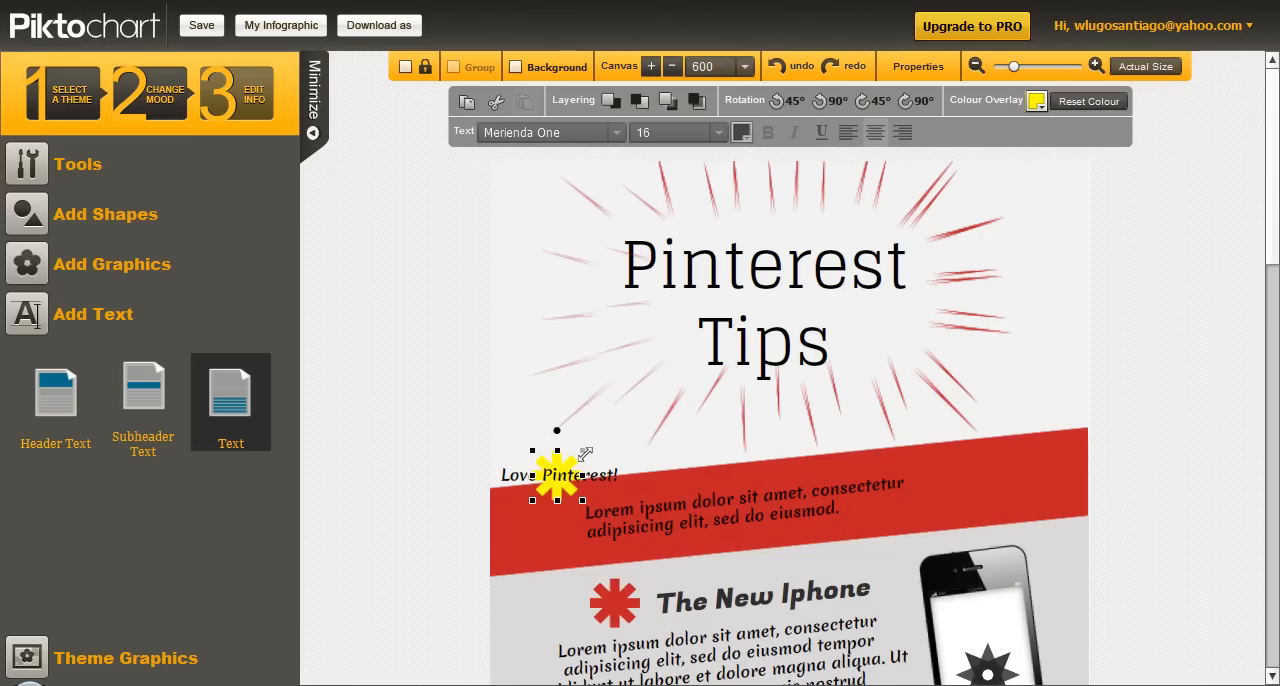
Enlarge the crisscross and centre it behind the 'Love Pinterest!' label, then deselect.
drag(556, 476, 600, 450)
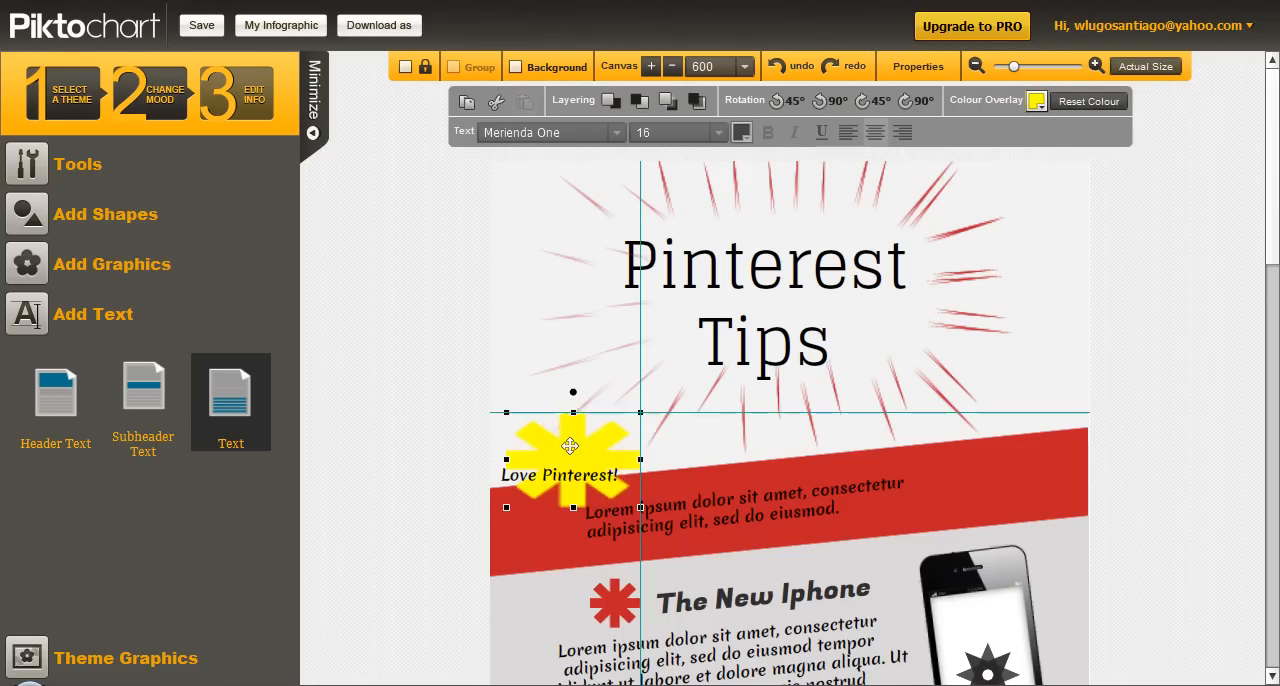
drag(570, 448, 564, 448)
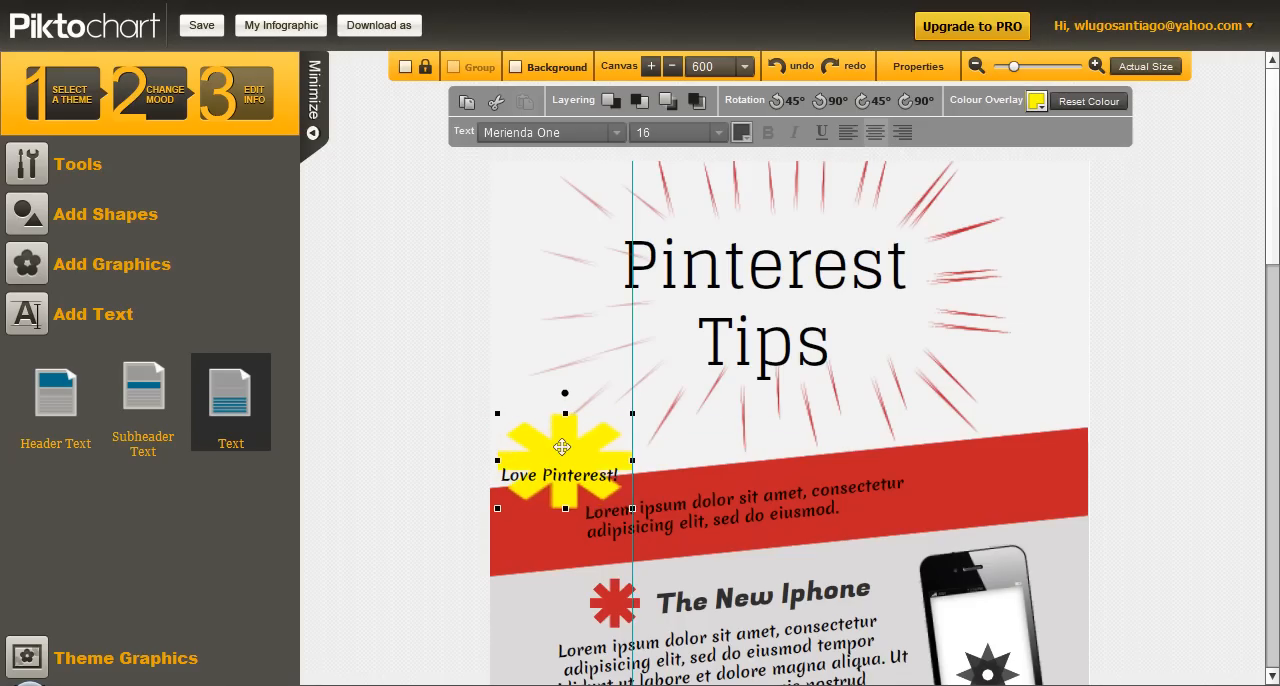
drag(564, 448, 560, 458)
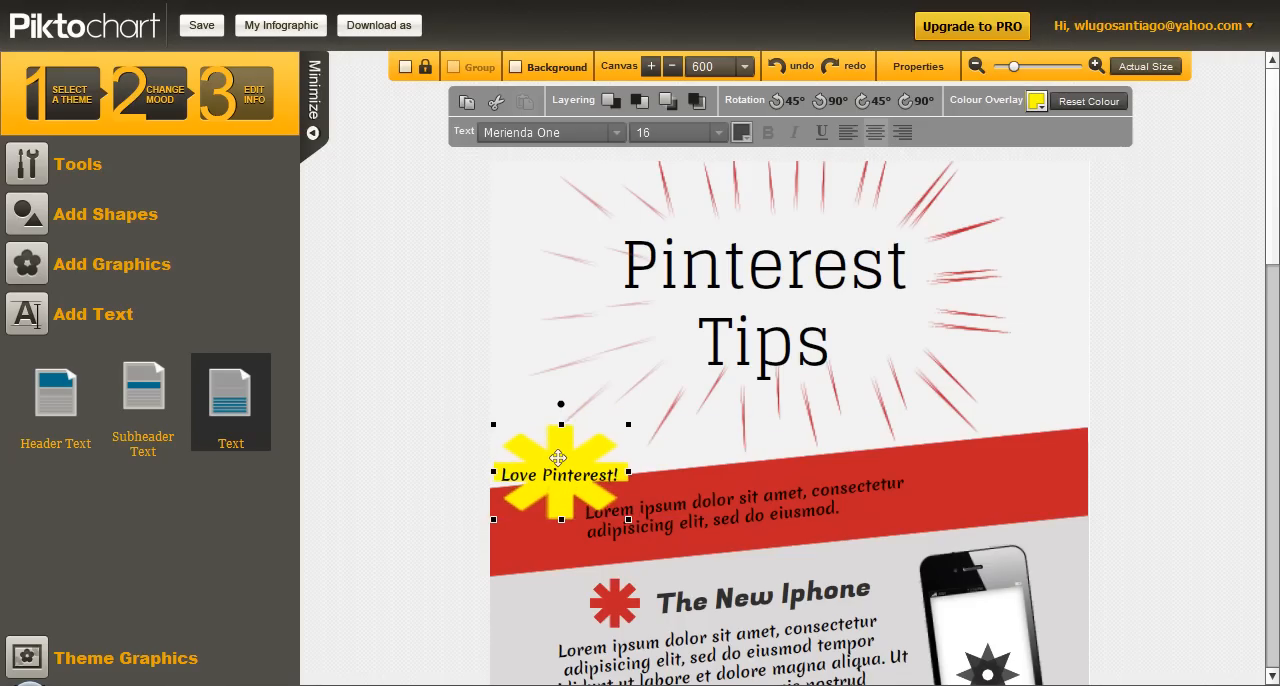
click(404, 500)
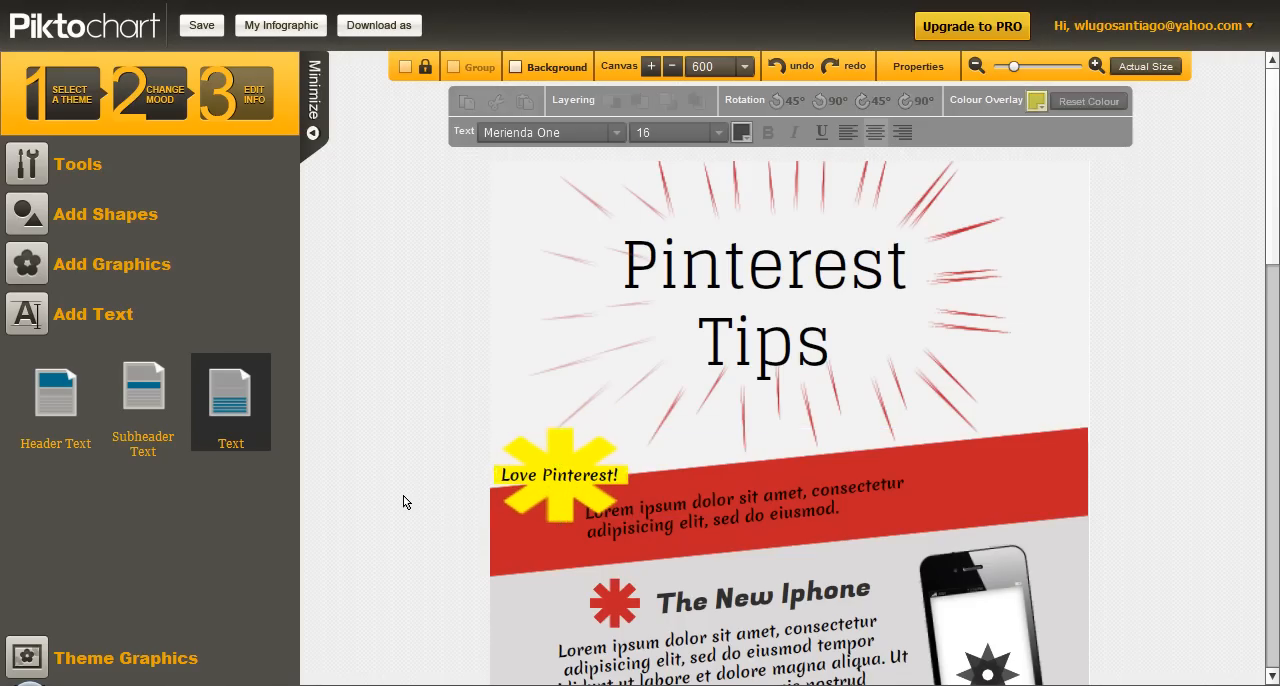
mouse_move(416, 504)
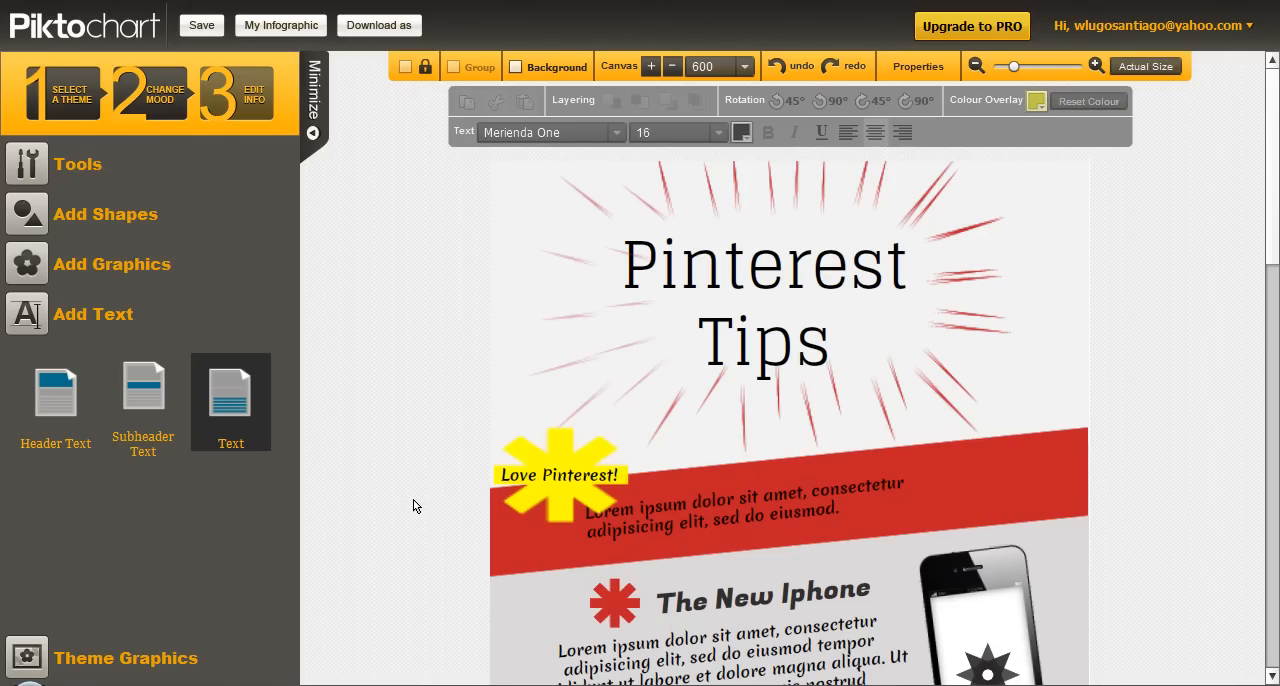
mouse_move(460, 272)
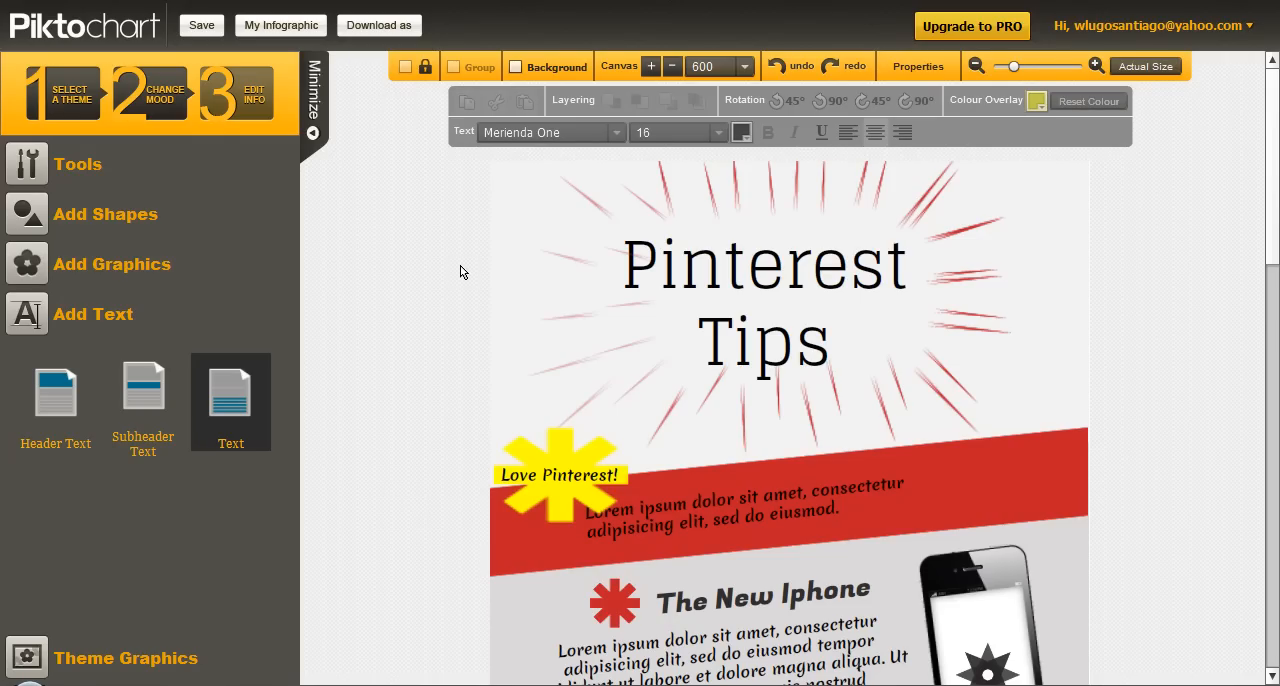
mouse_move(448, 294)
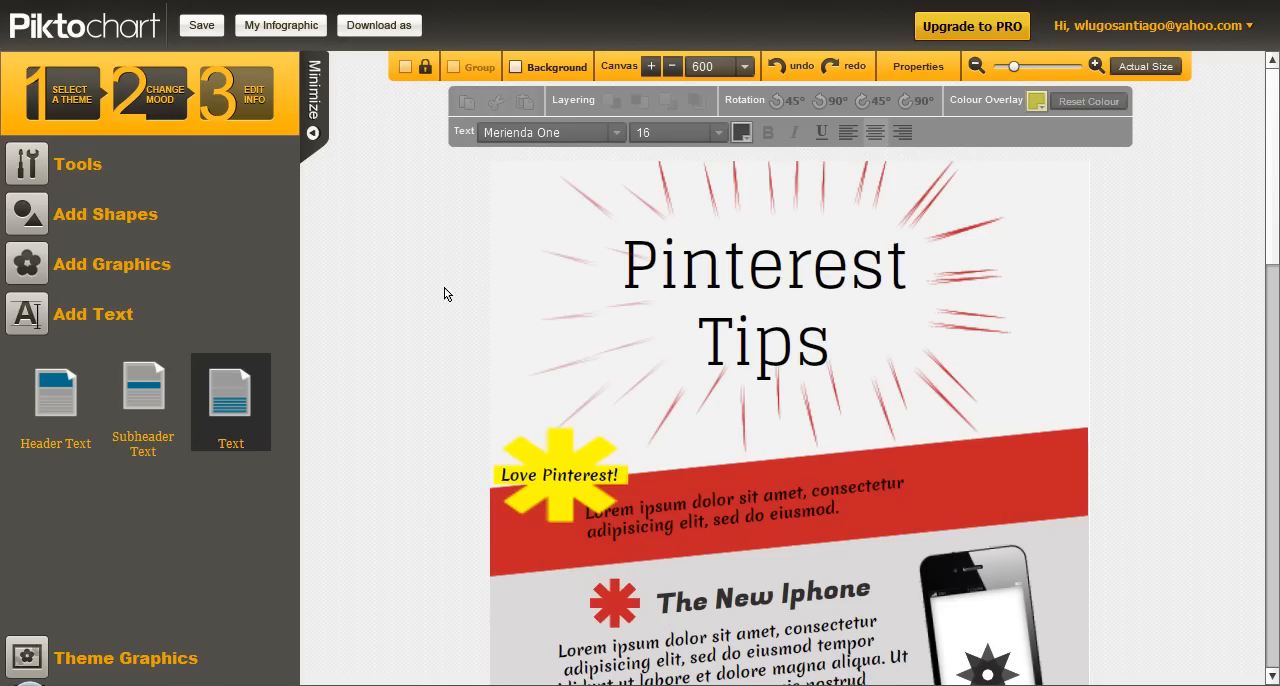
mouse_move(200, 24)
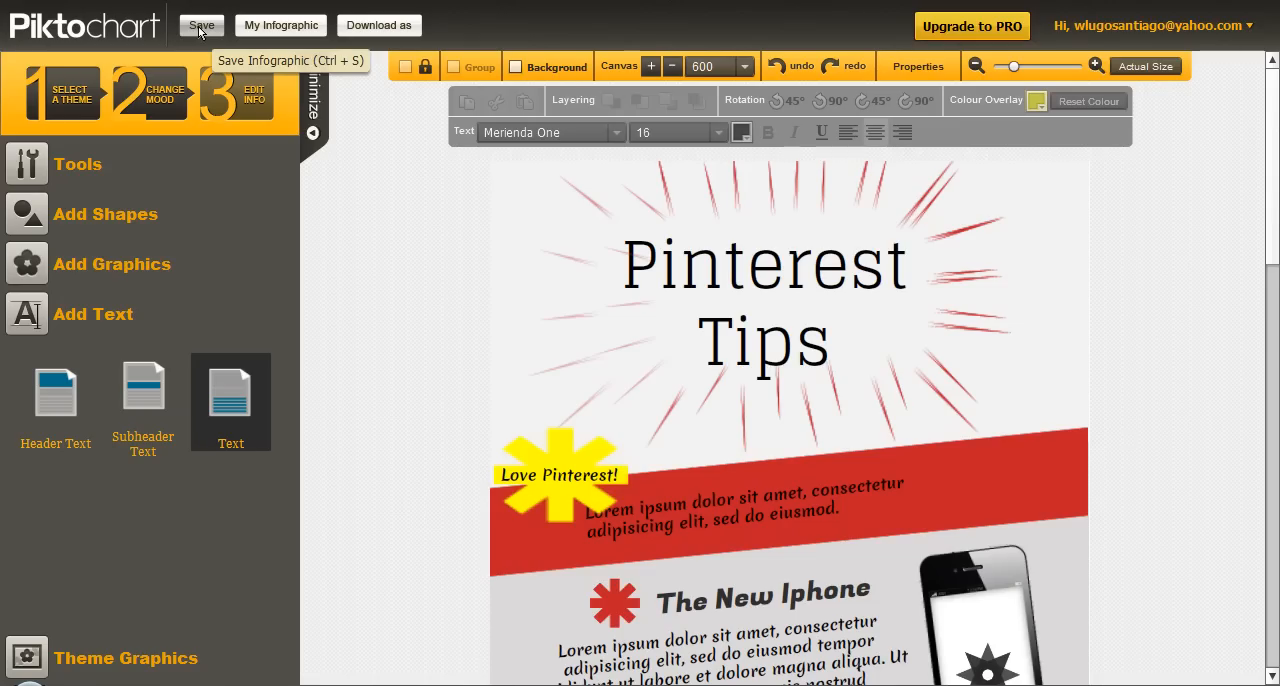
mouse_move(352, 42)
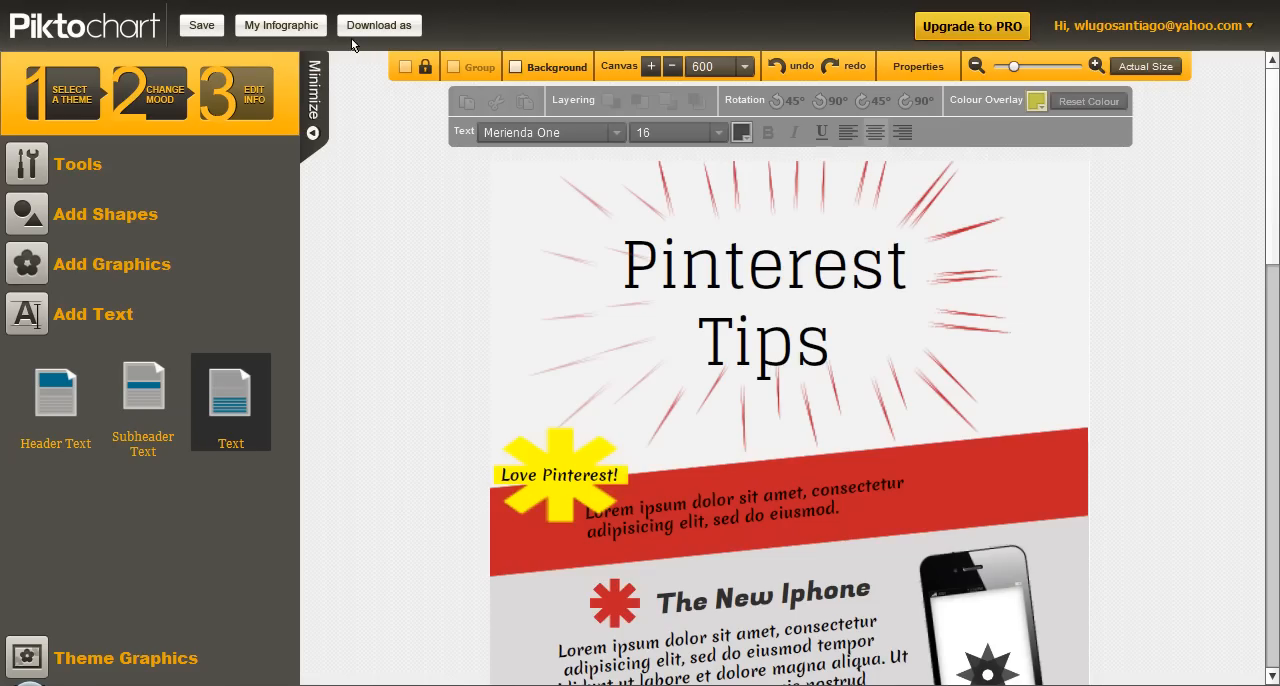
Show the 'Download as' choices: Image or Raw Data.
click(380, 24)
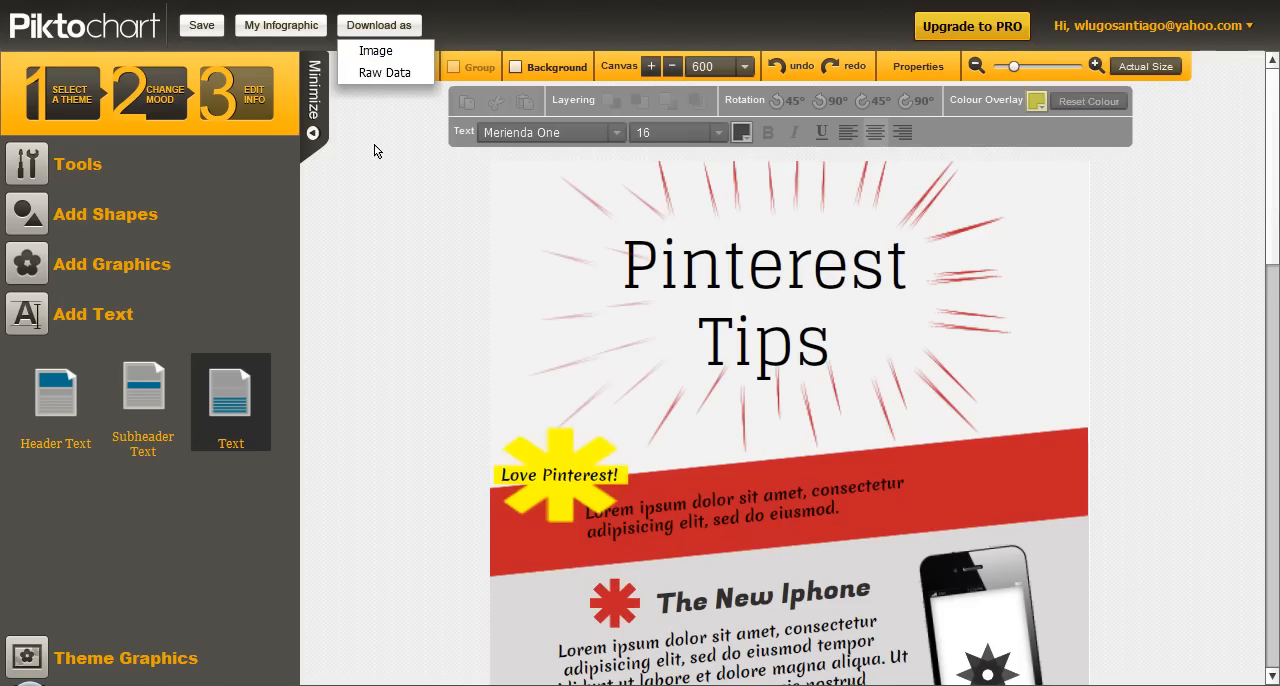
mouse_move(374, 150)
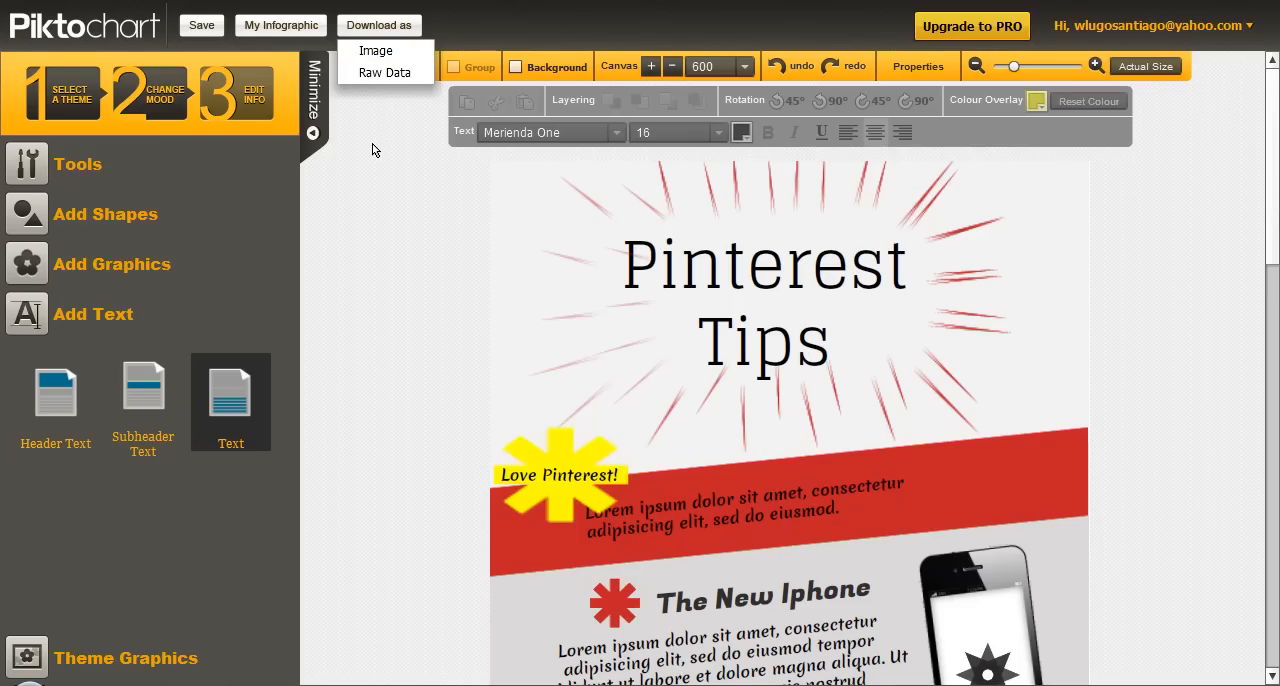
mouse_move(368, 152)
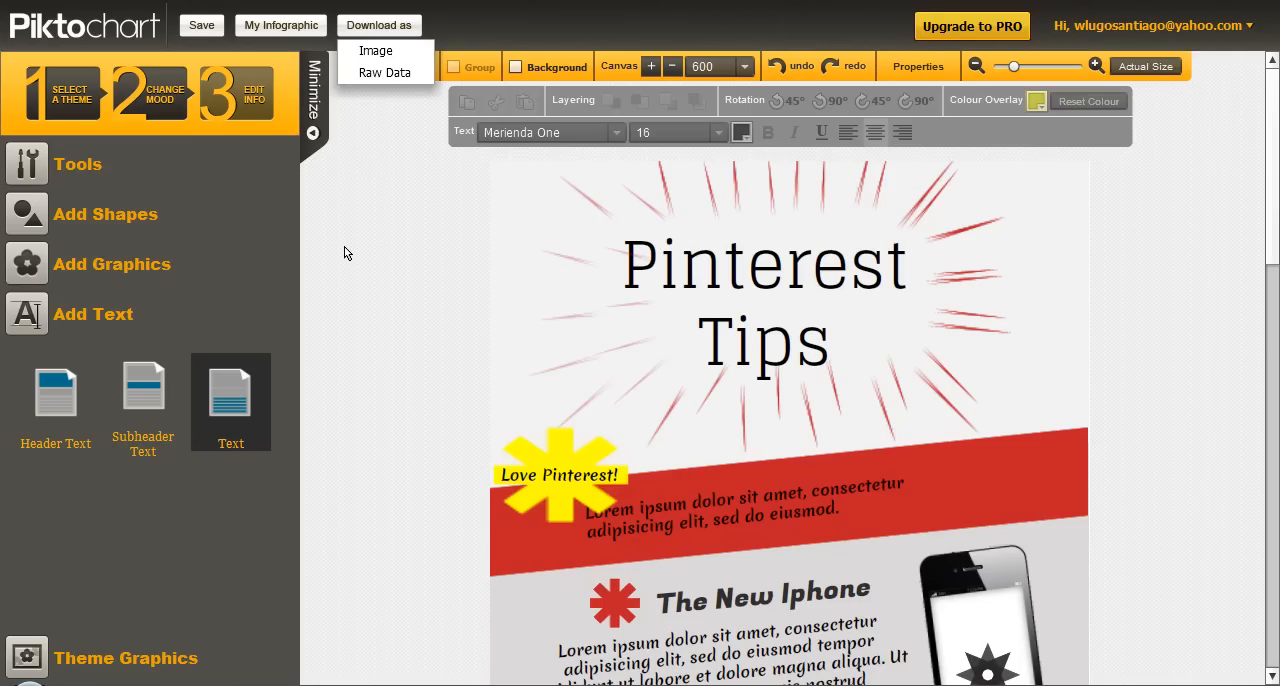
mouse_move(336, 258)
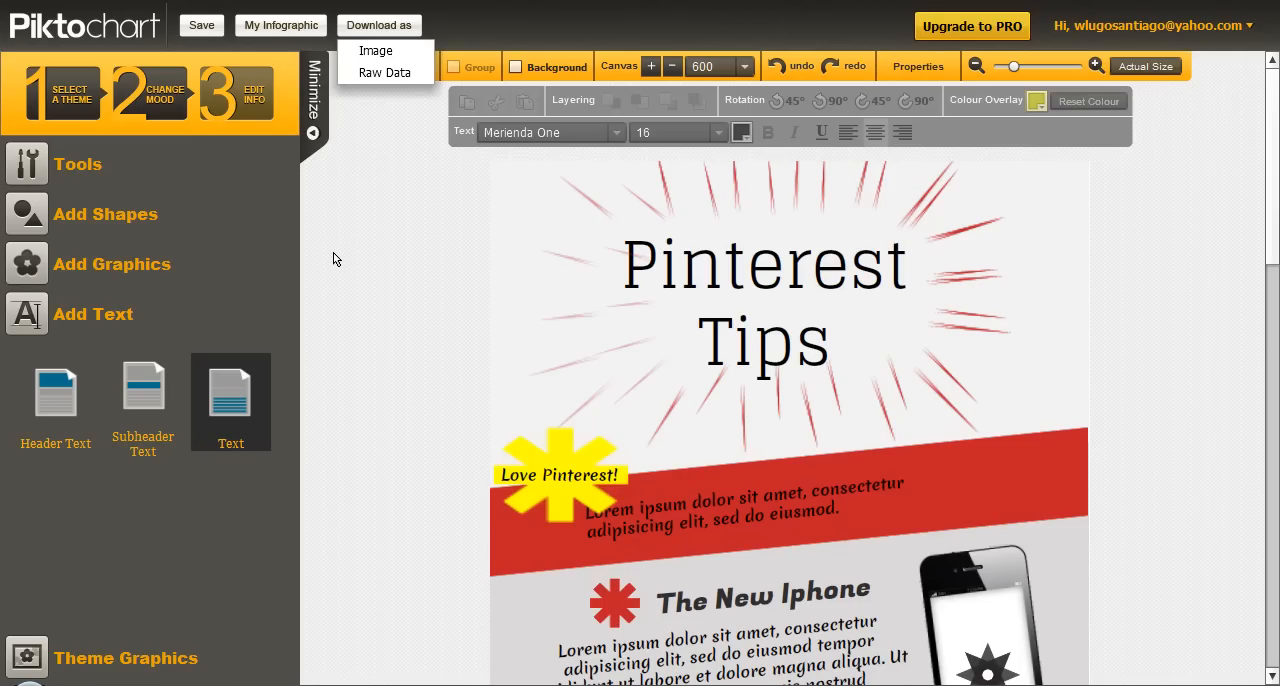
mouse_move(332, 252)
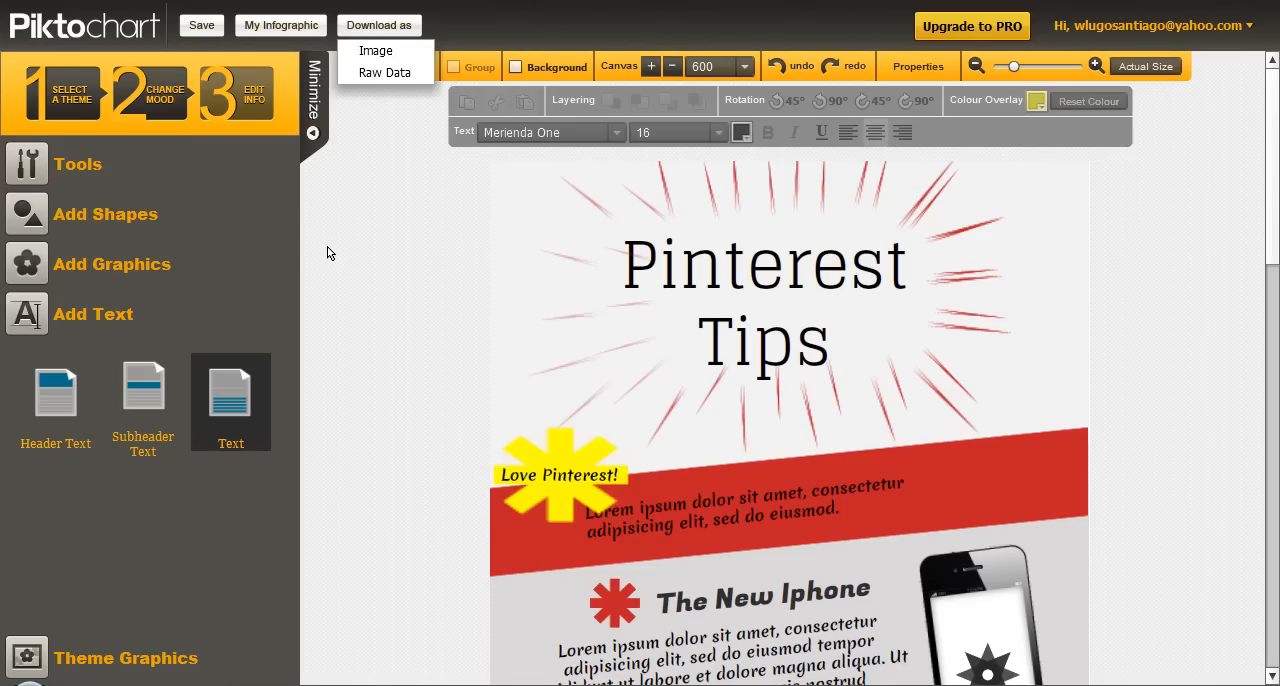
mouse_move(288, 250)
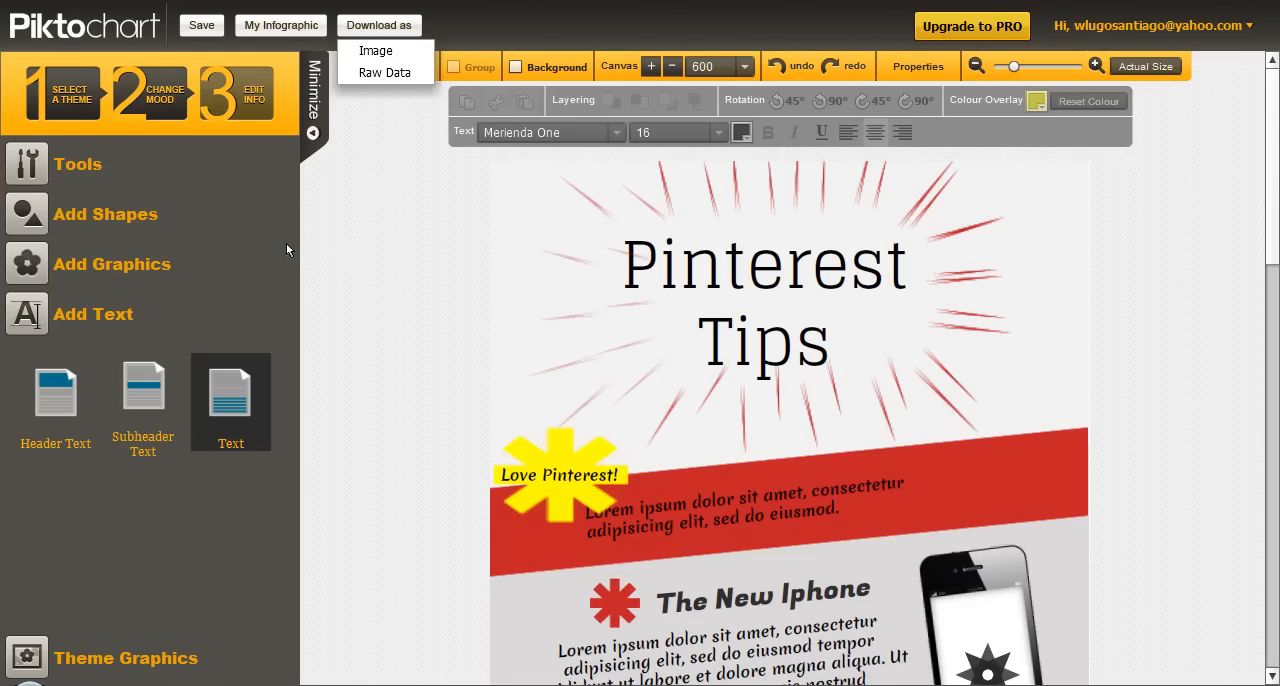